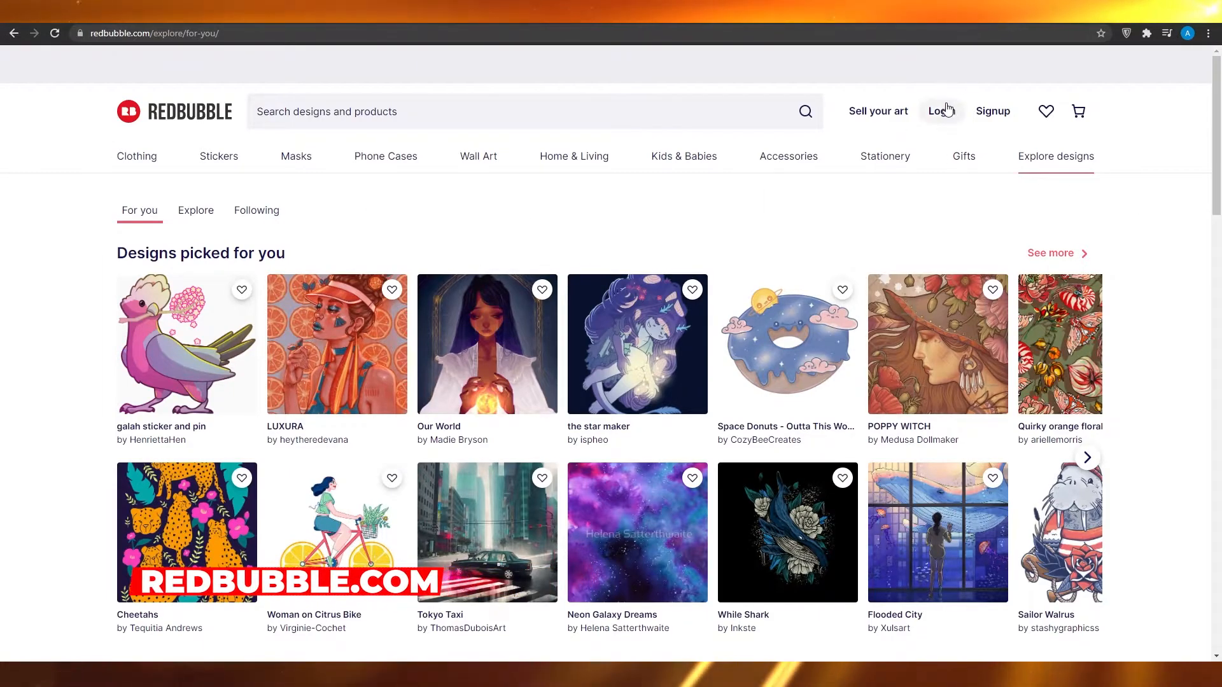
Step: Sign in to the Redbubble account with the saved username and password
left_click(941, 111)
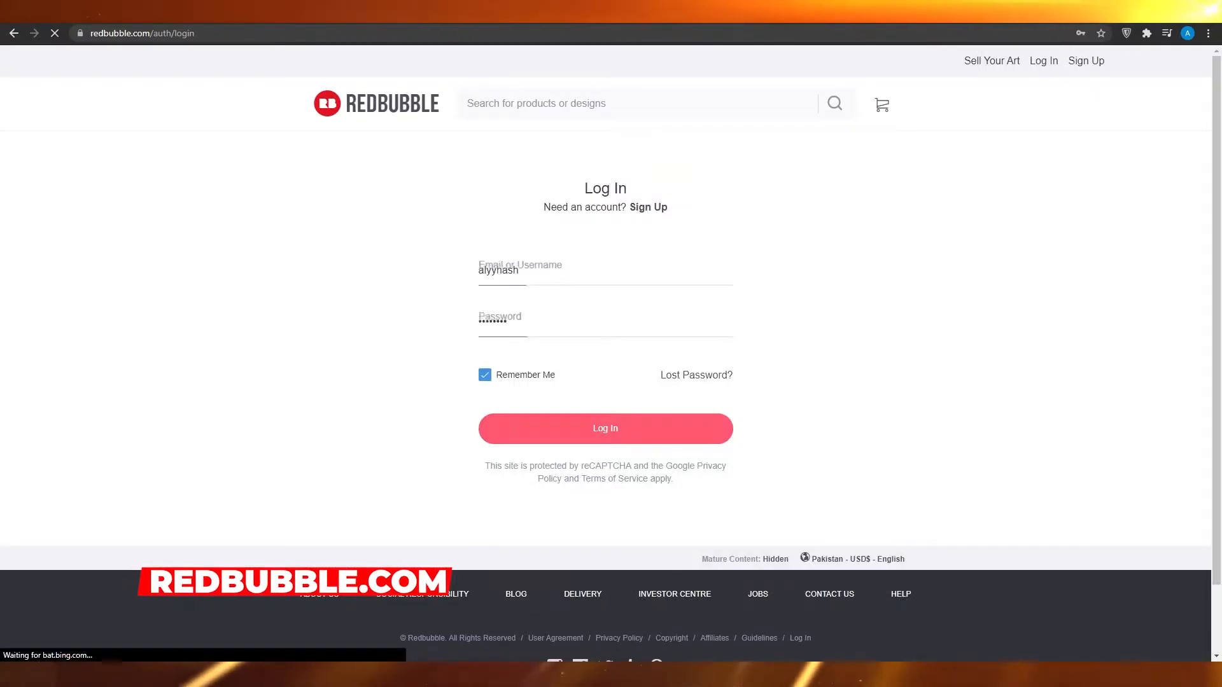
left_click(604, 427)
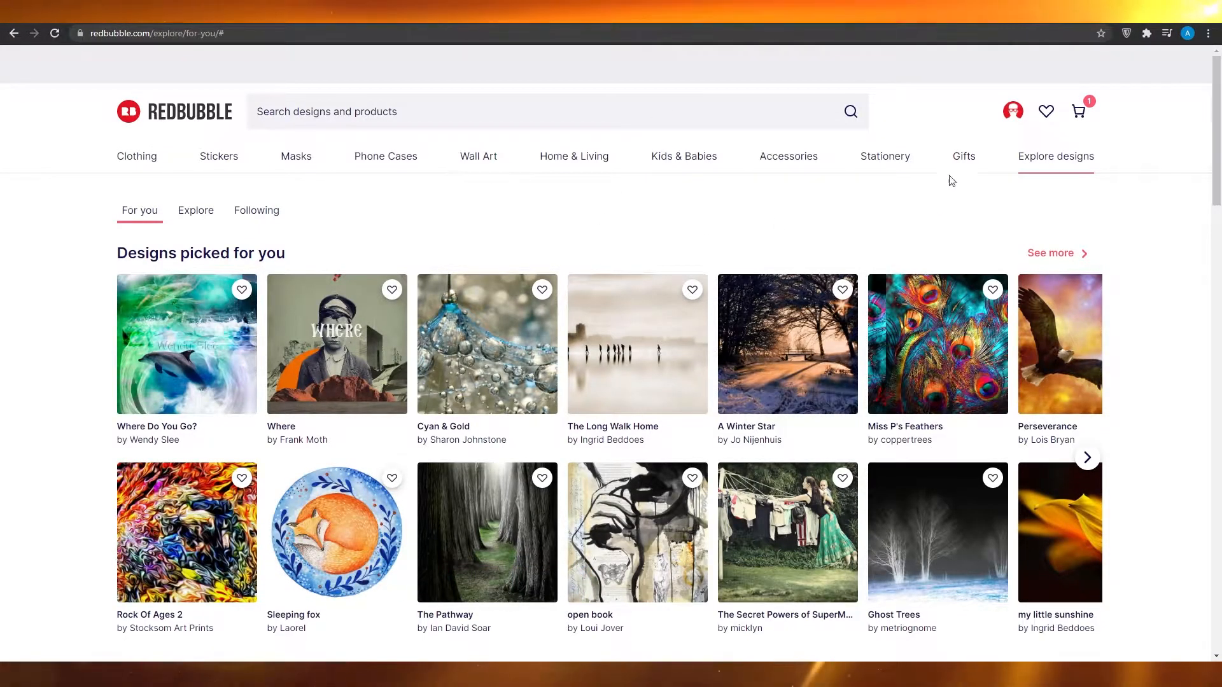
Step: Go to Account Settings from the profile avatar menu, landing on Edit Profile
left_click(1013, 111)
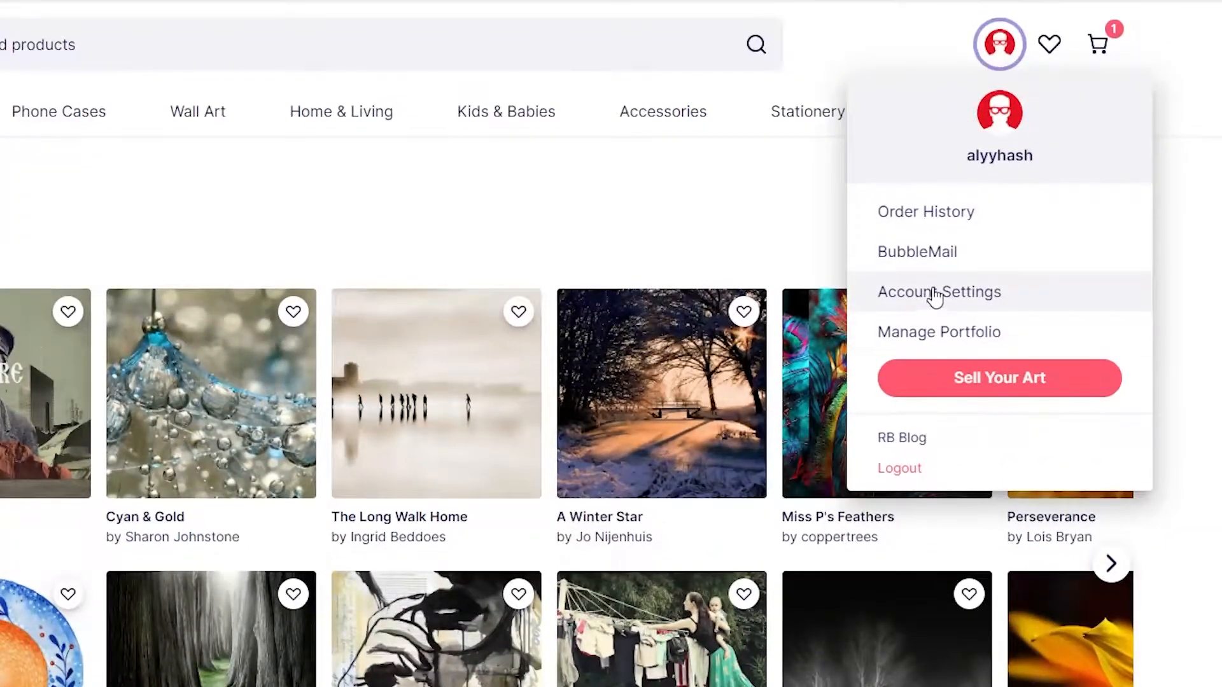
left_click(939, 292)
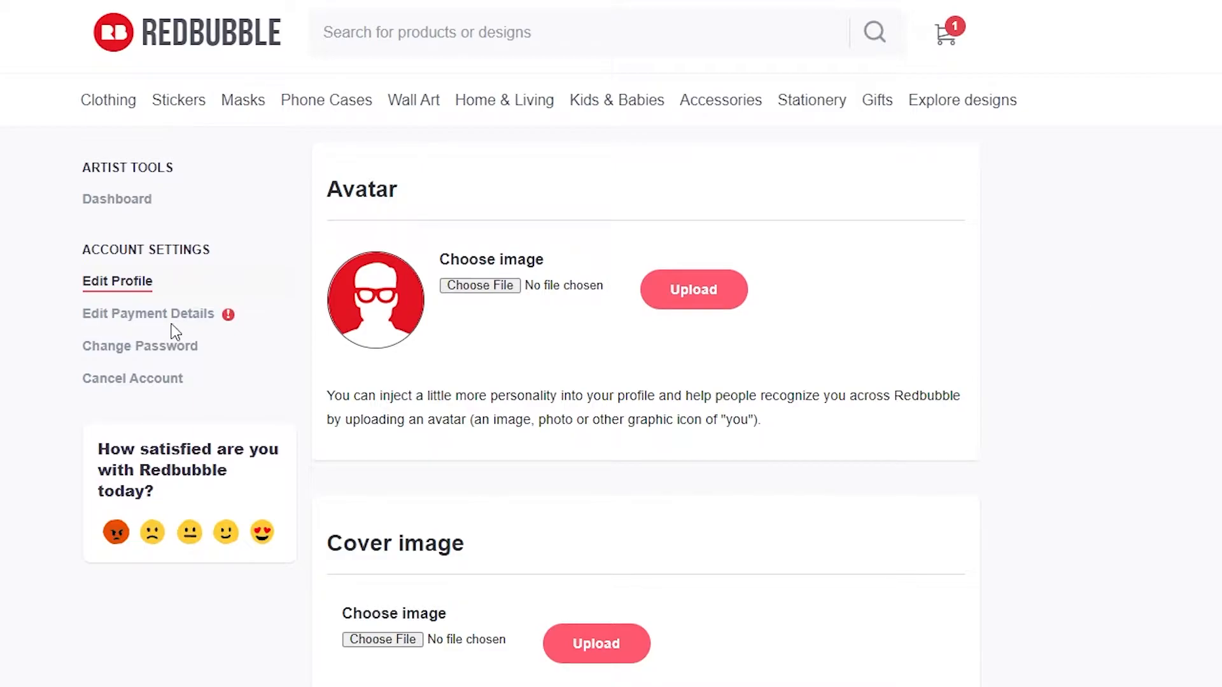
mouse_move(141, 323)
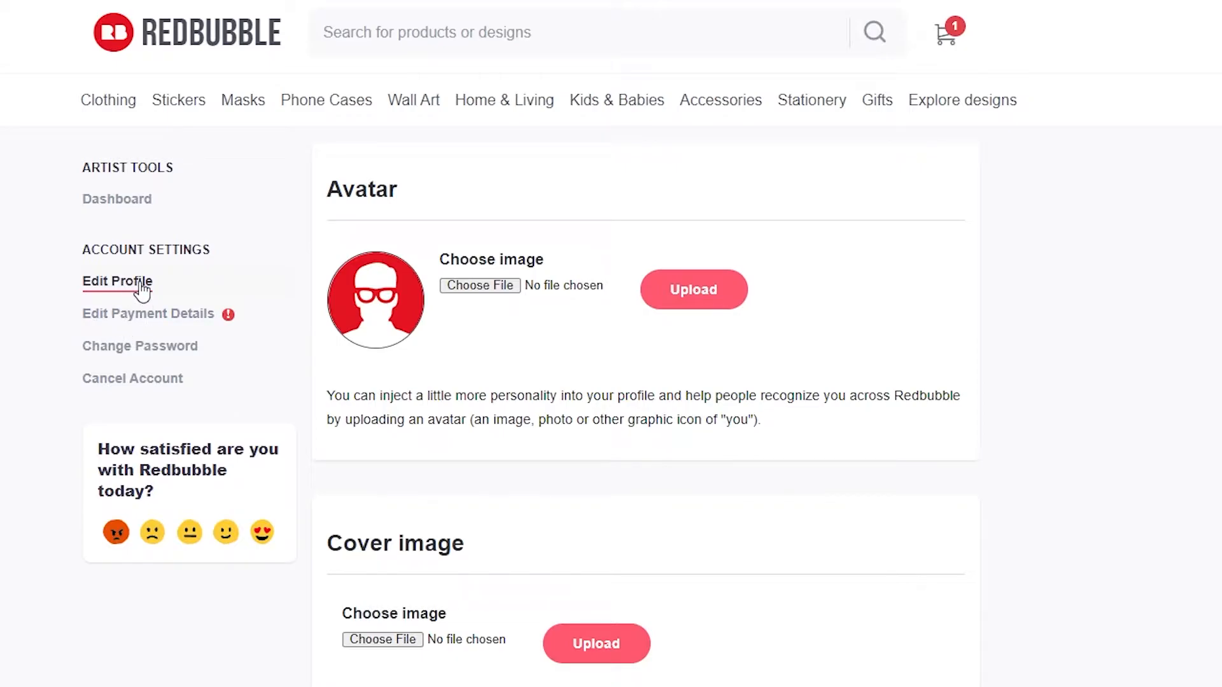
Step: Open Edit Payment Details and review the personal details and residential address sections
left_click(148, 313)
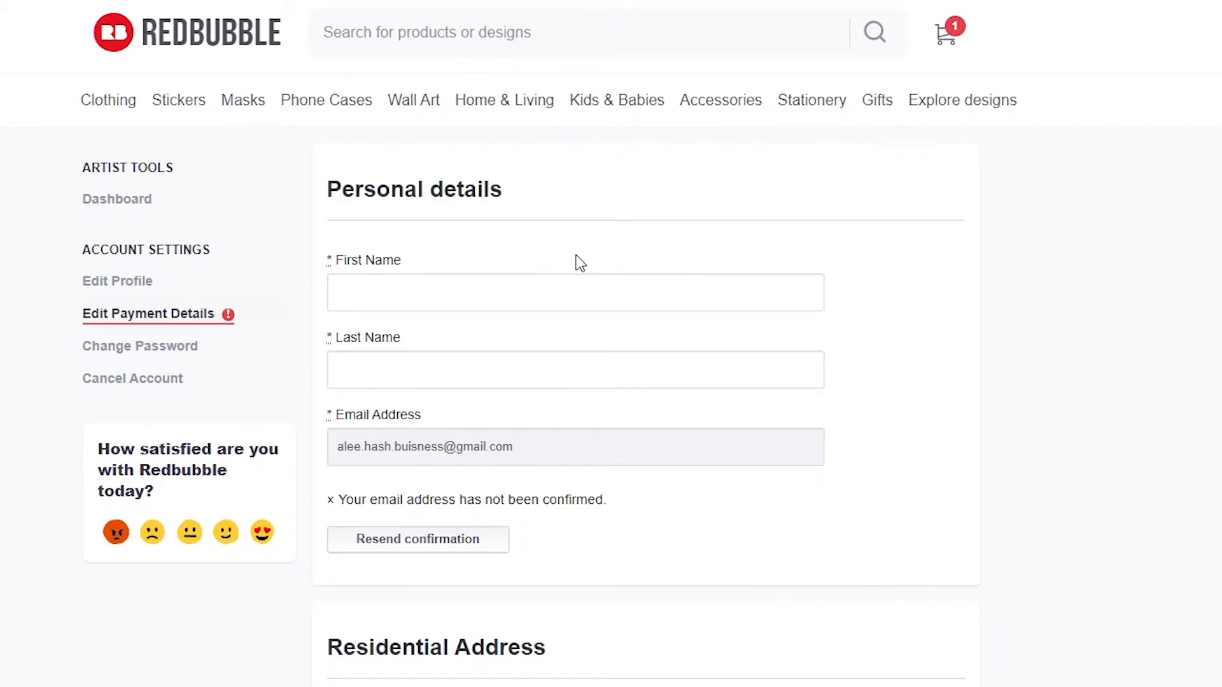
scroll("down", 3)
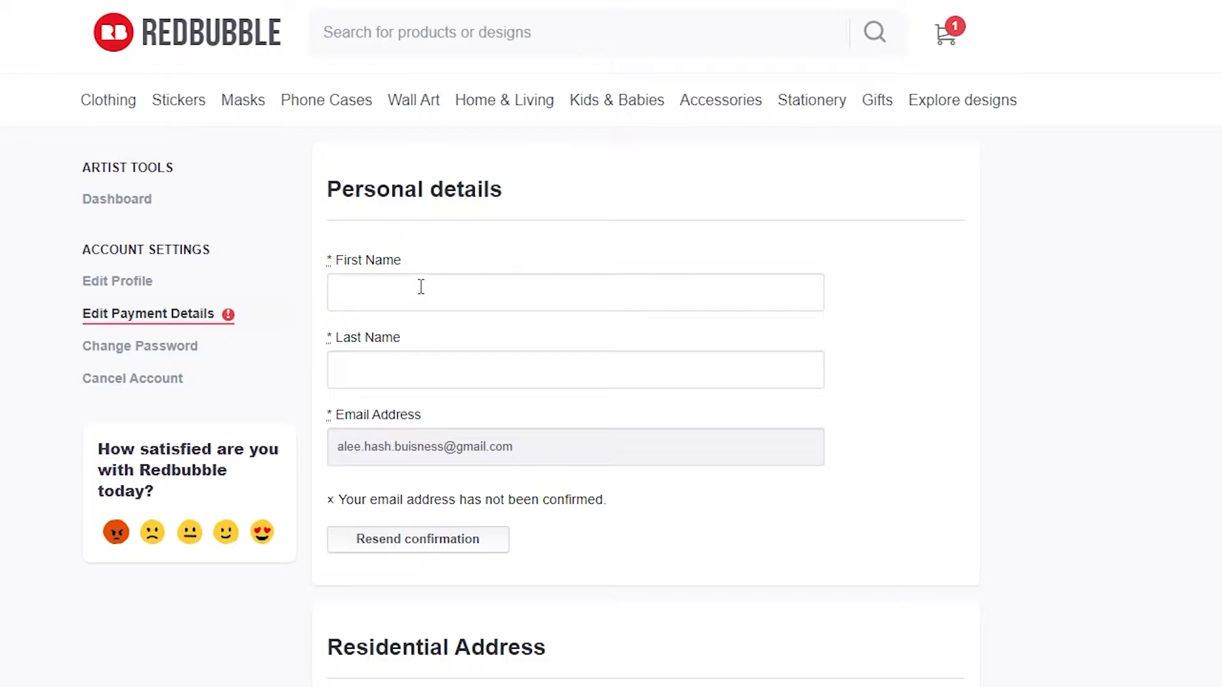
mouse_move(408, 367)
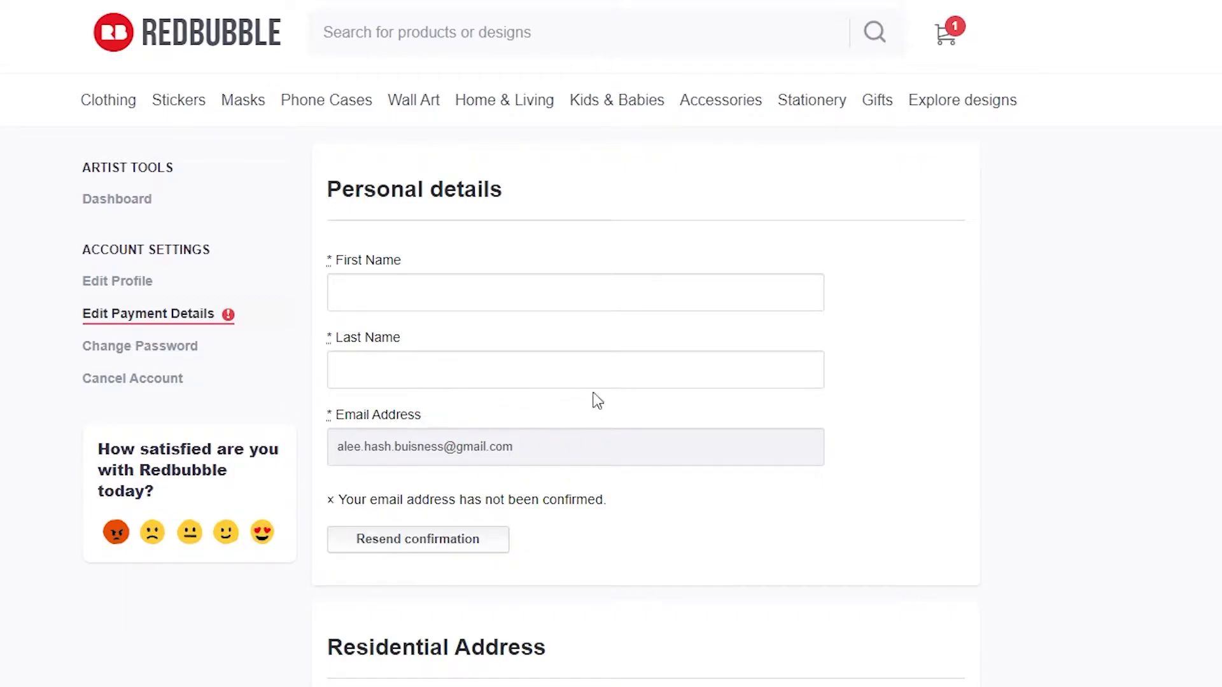
scroll("down", 3)
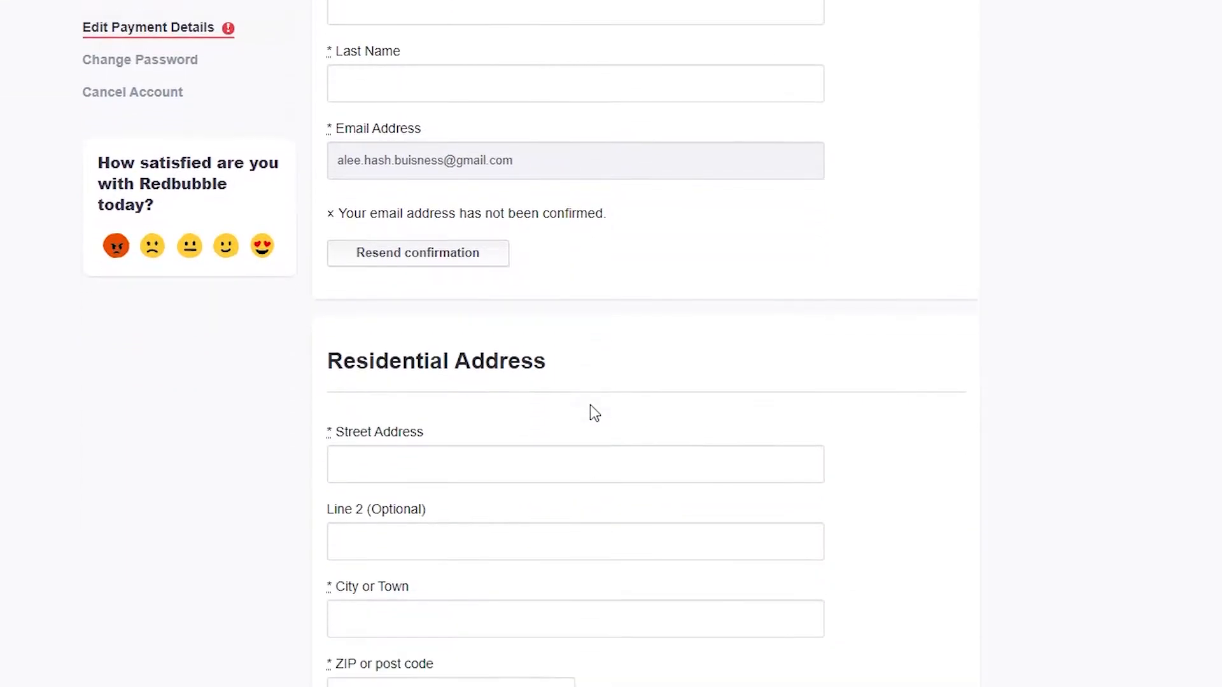
scroll("down", 3)
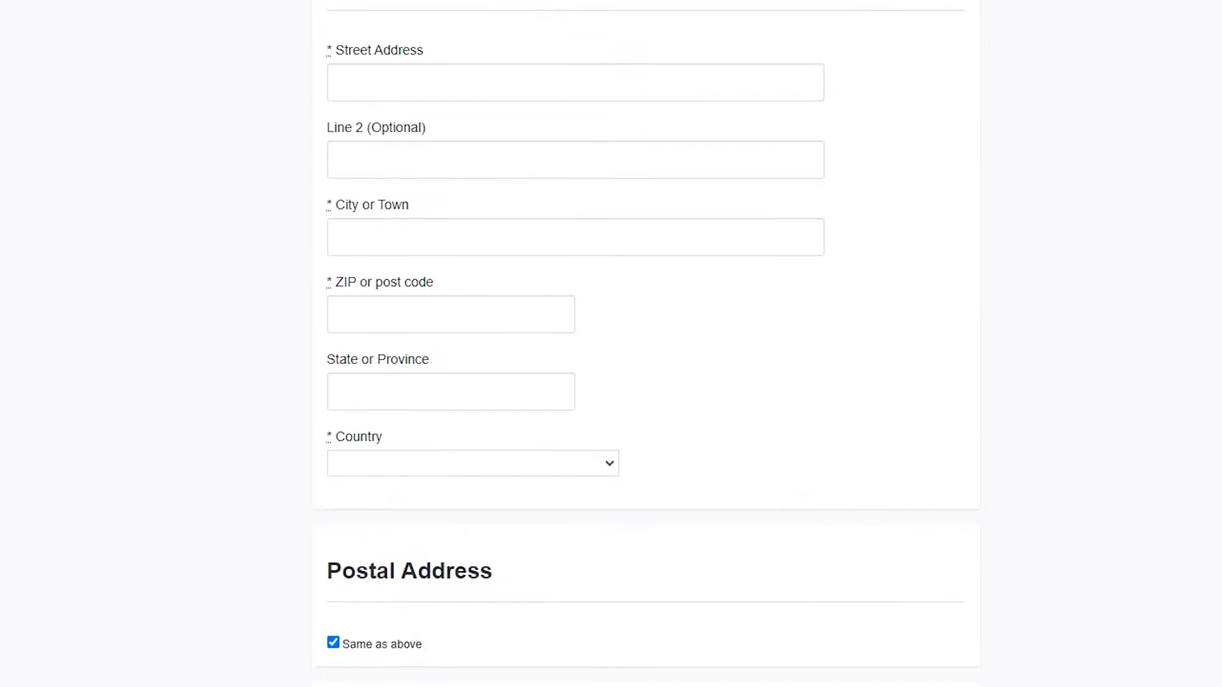
scroll("up", 3)
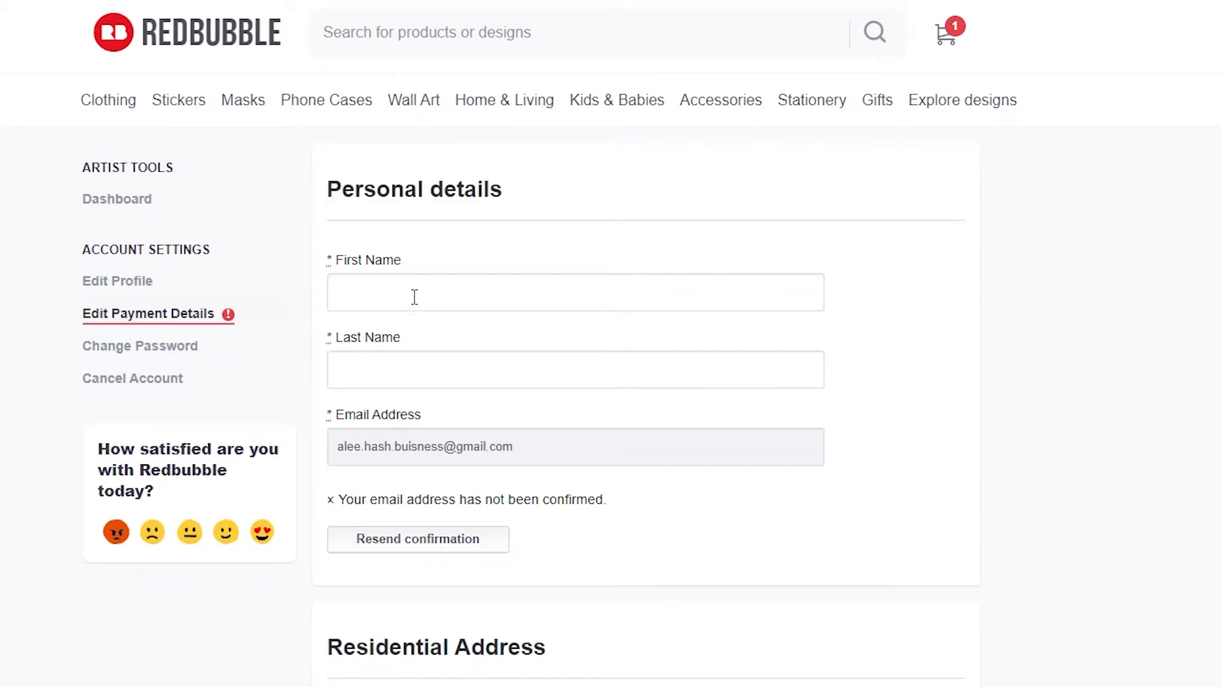
Step: Enter john as first name and doe as last name, starting the street address
type("john")
type("d")
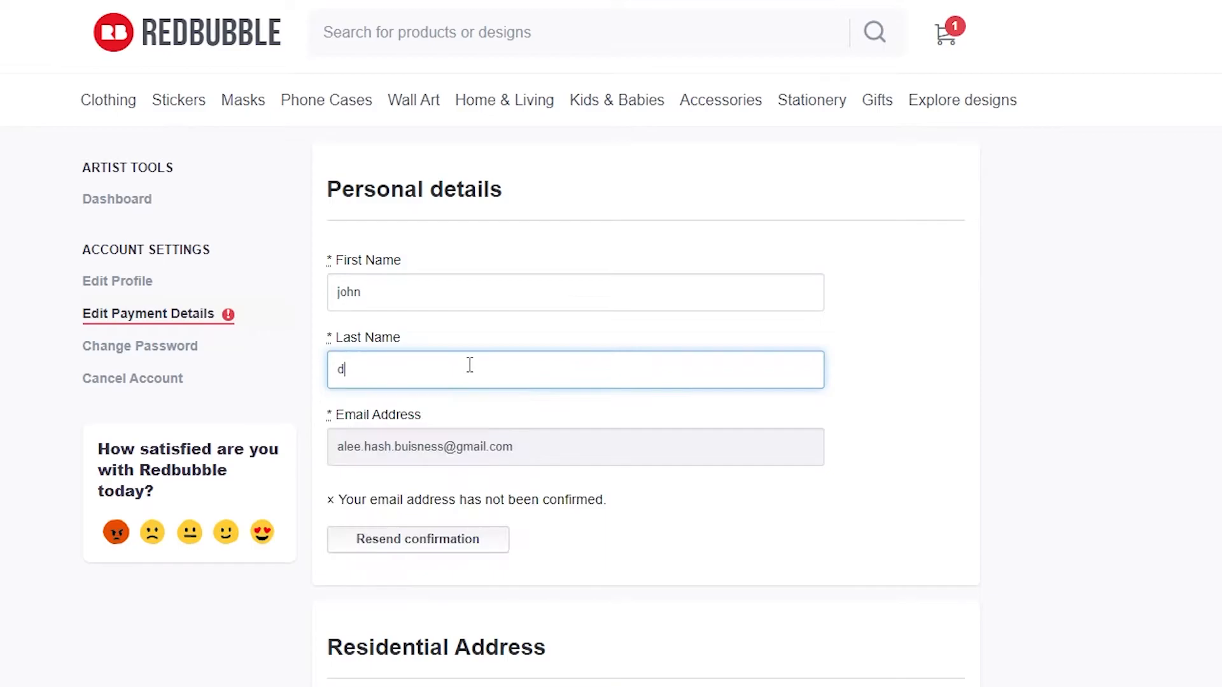
type("oe")
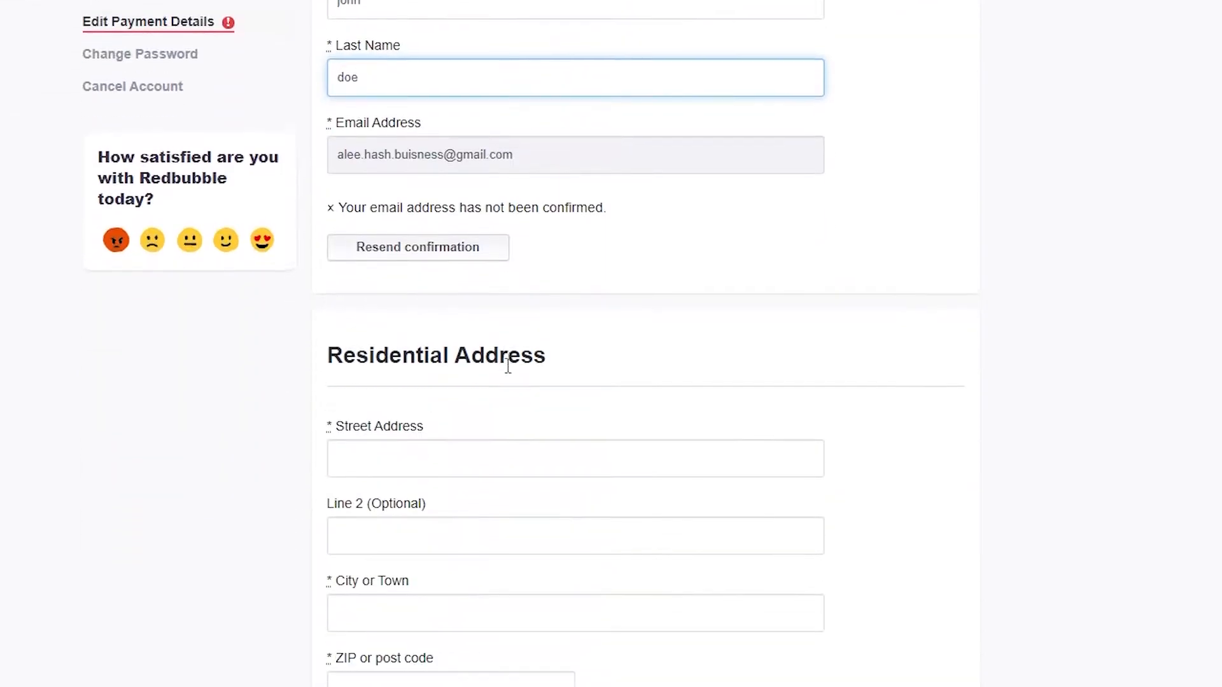
type("sa")
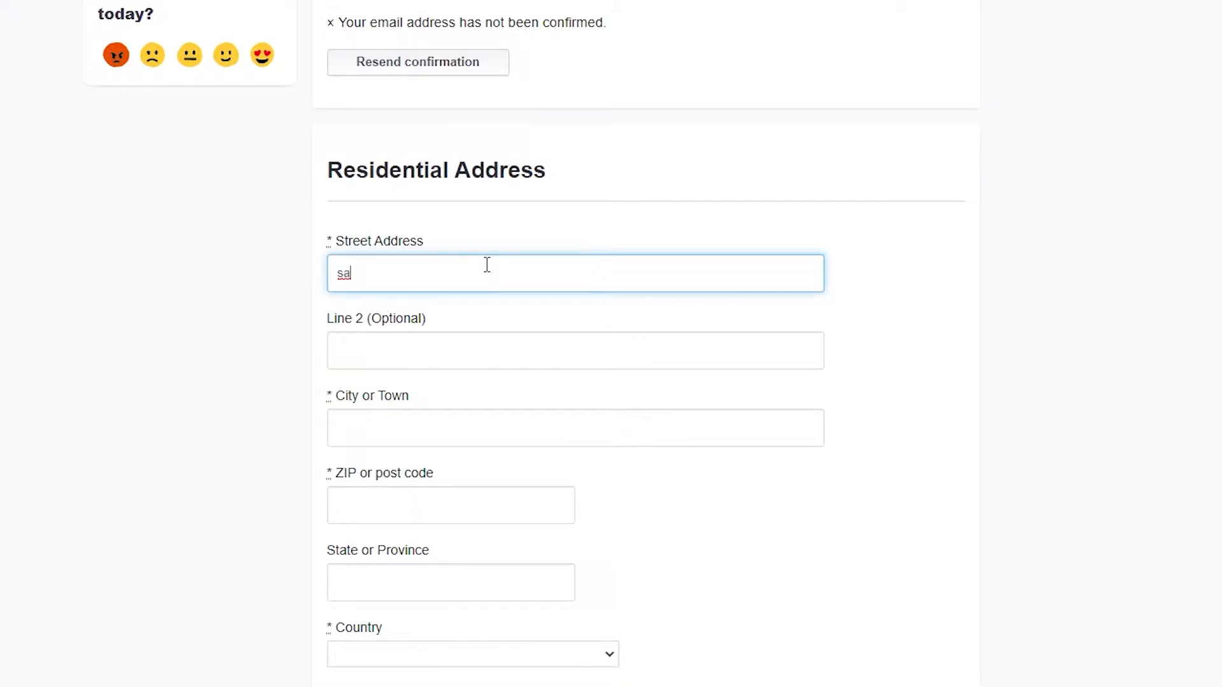
key("Backspace")
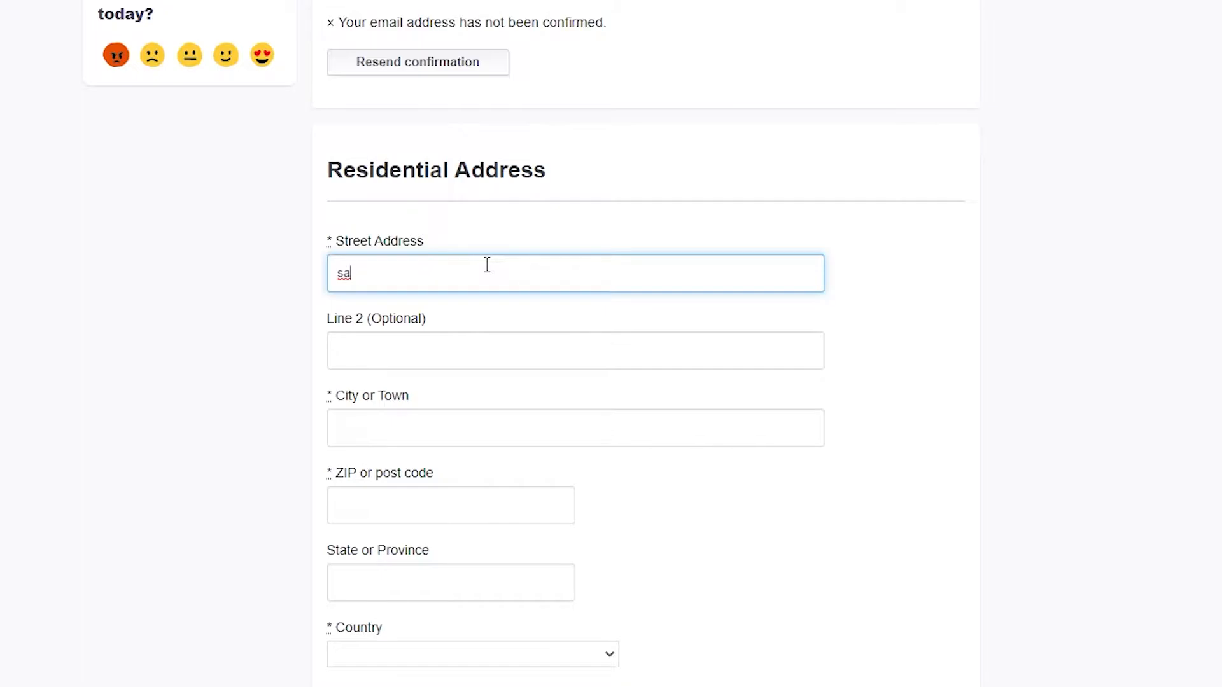
mouse_move(451, 319)
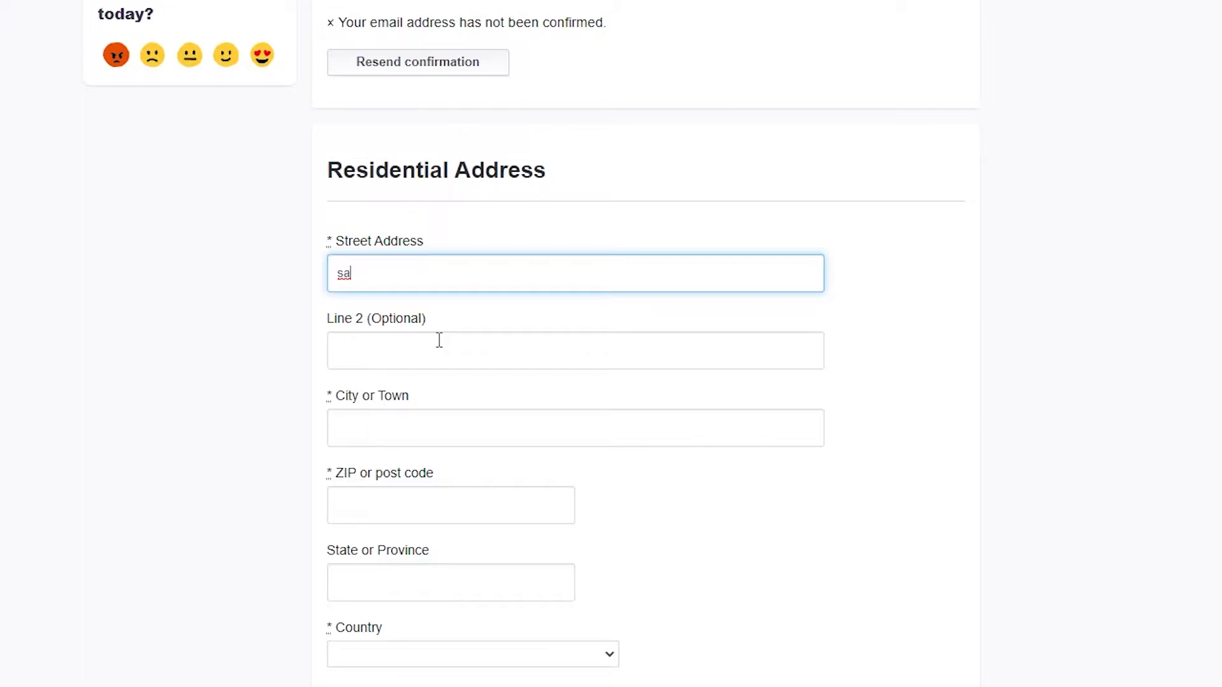
Step: Continue the street address entry, then switch to a new browser tab
scroll("down", 3)
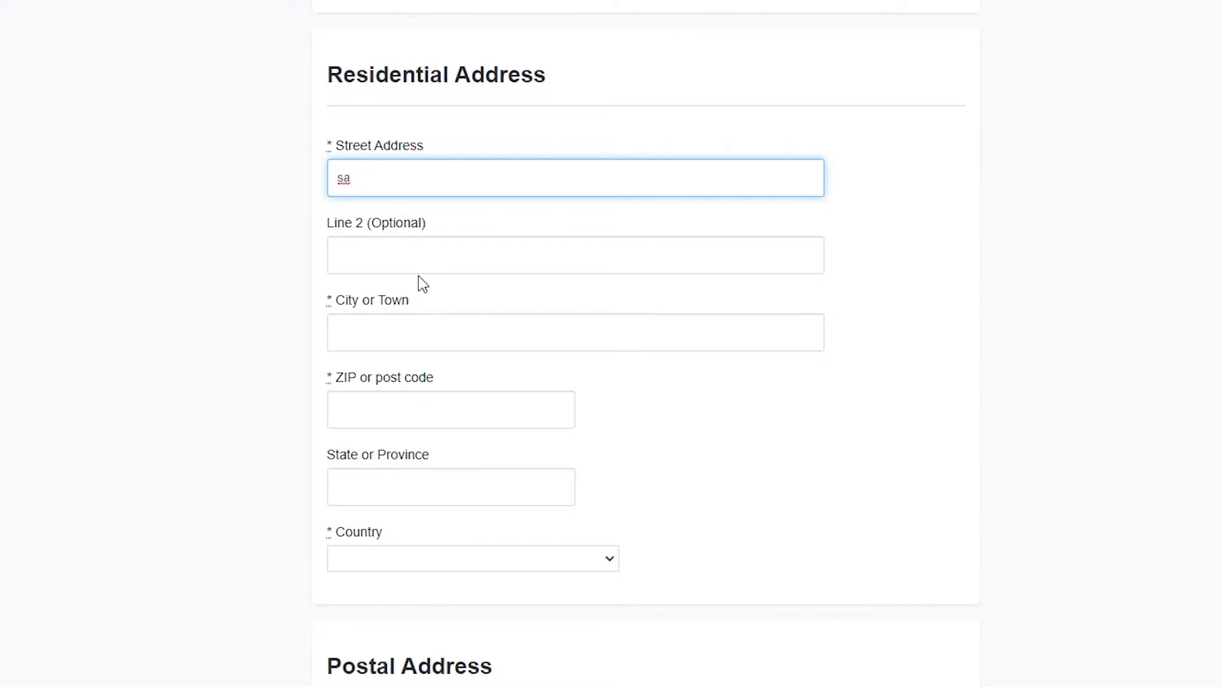
type("l")
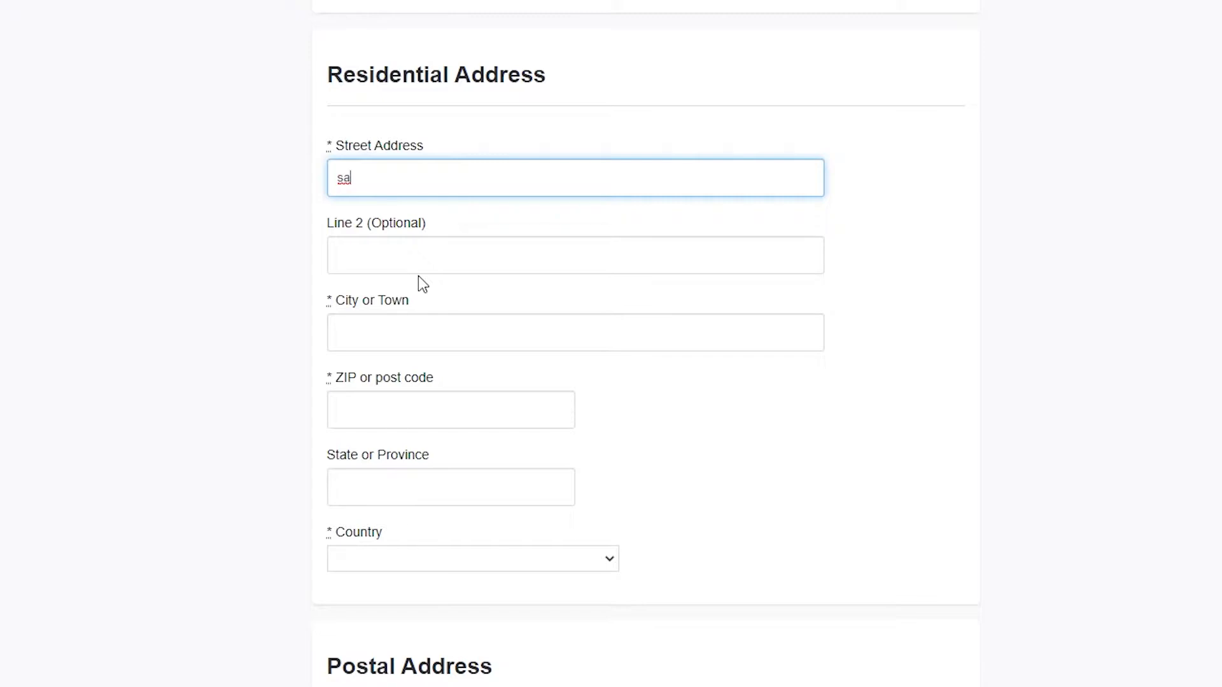
key("Backspace")
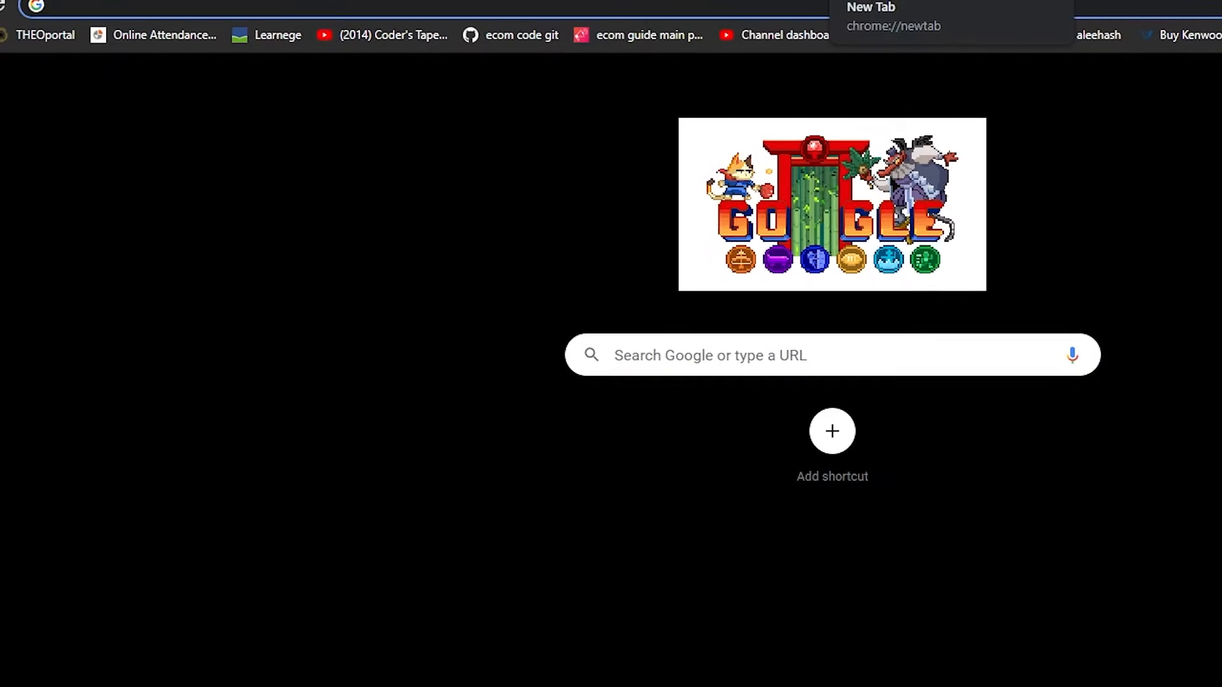
Step: Search Google for 'new york zip code' to get codes like 10001
type("new york zip")
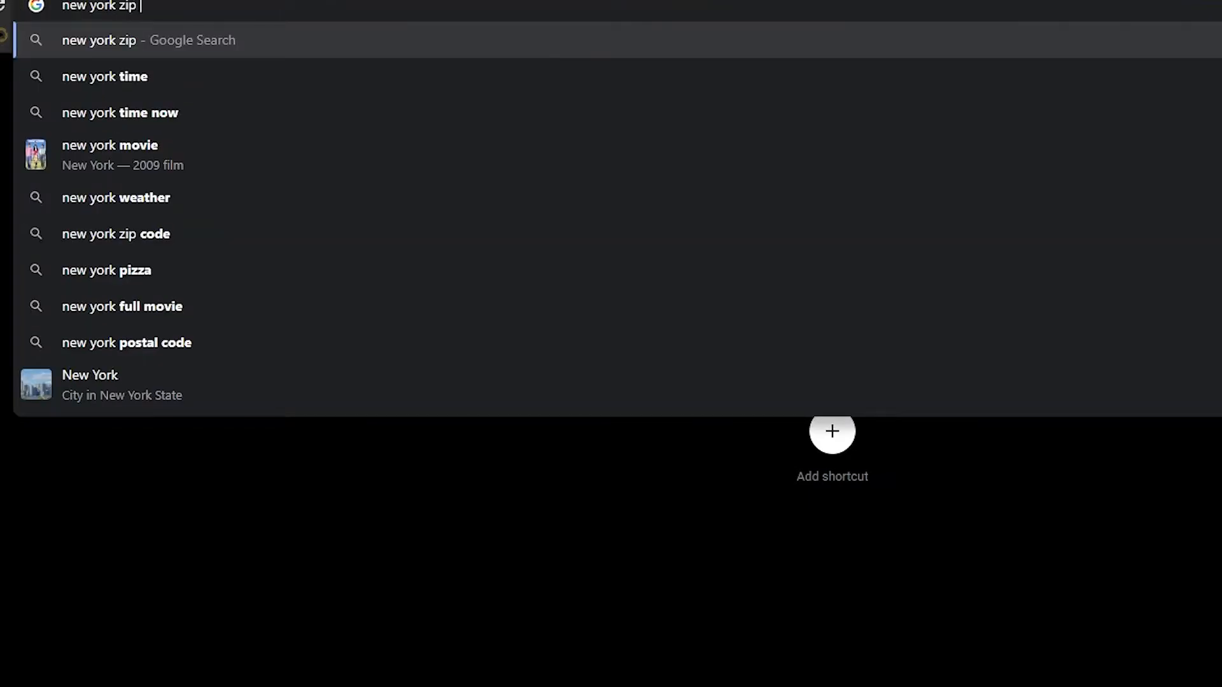
left_click(118, 235)
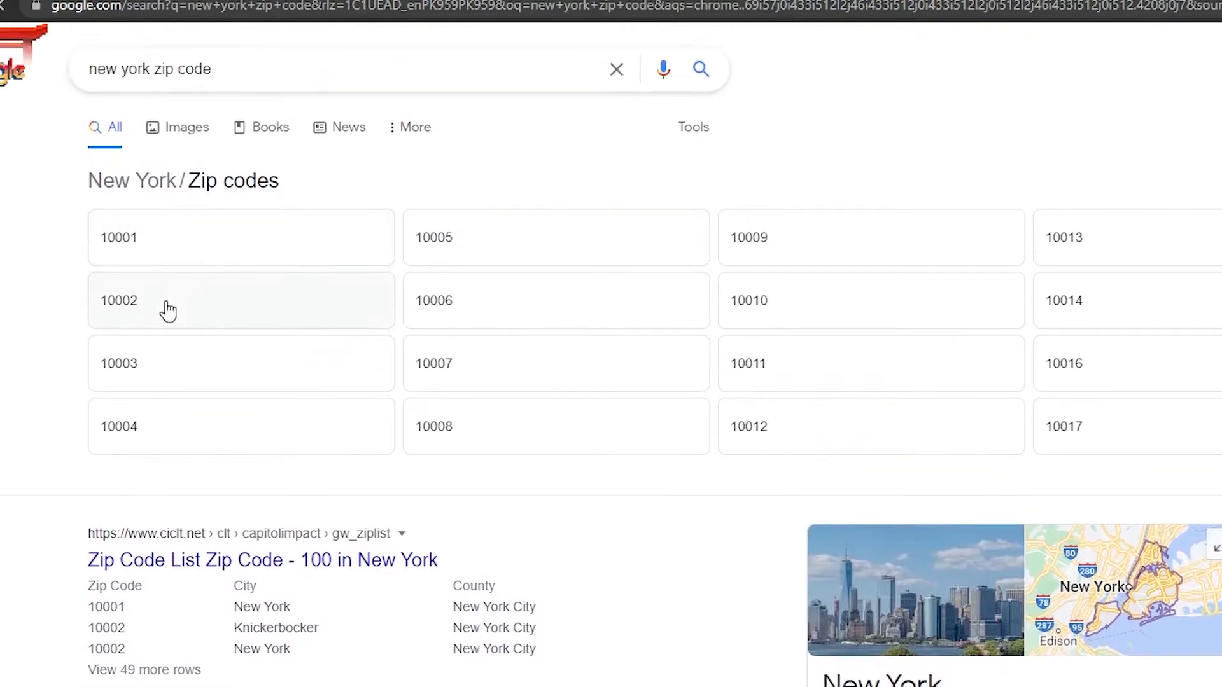
mouse_move(81, 246)
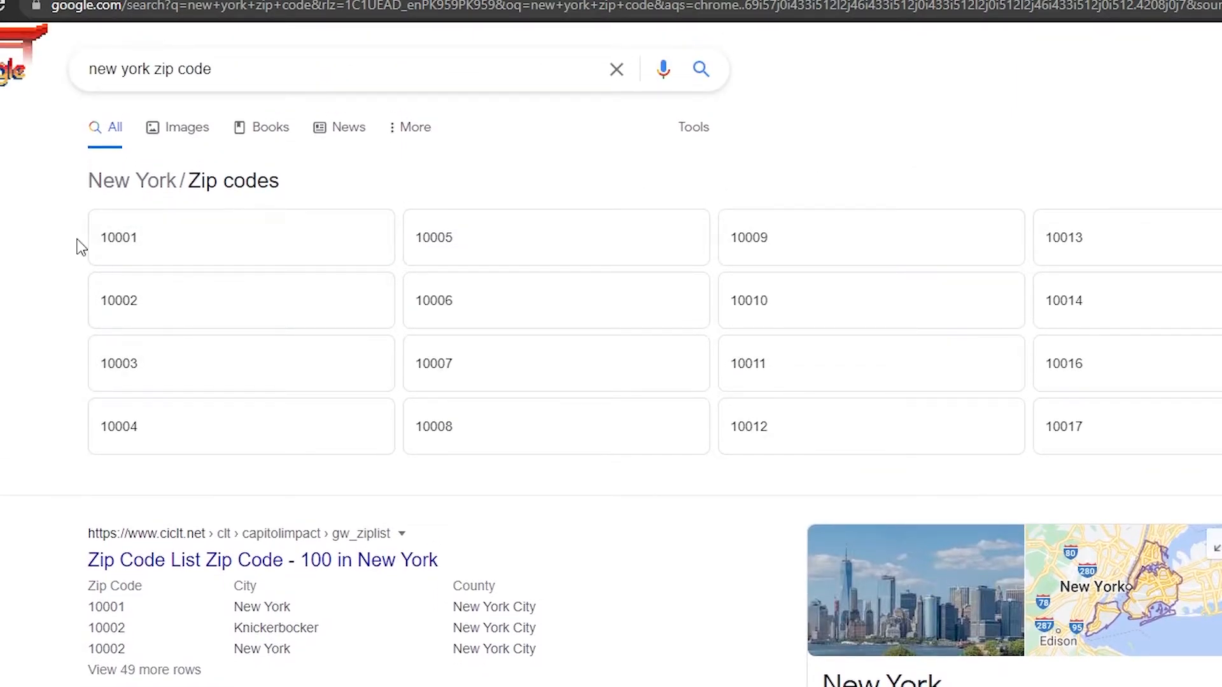
mouse_move(770, 241)
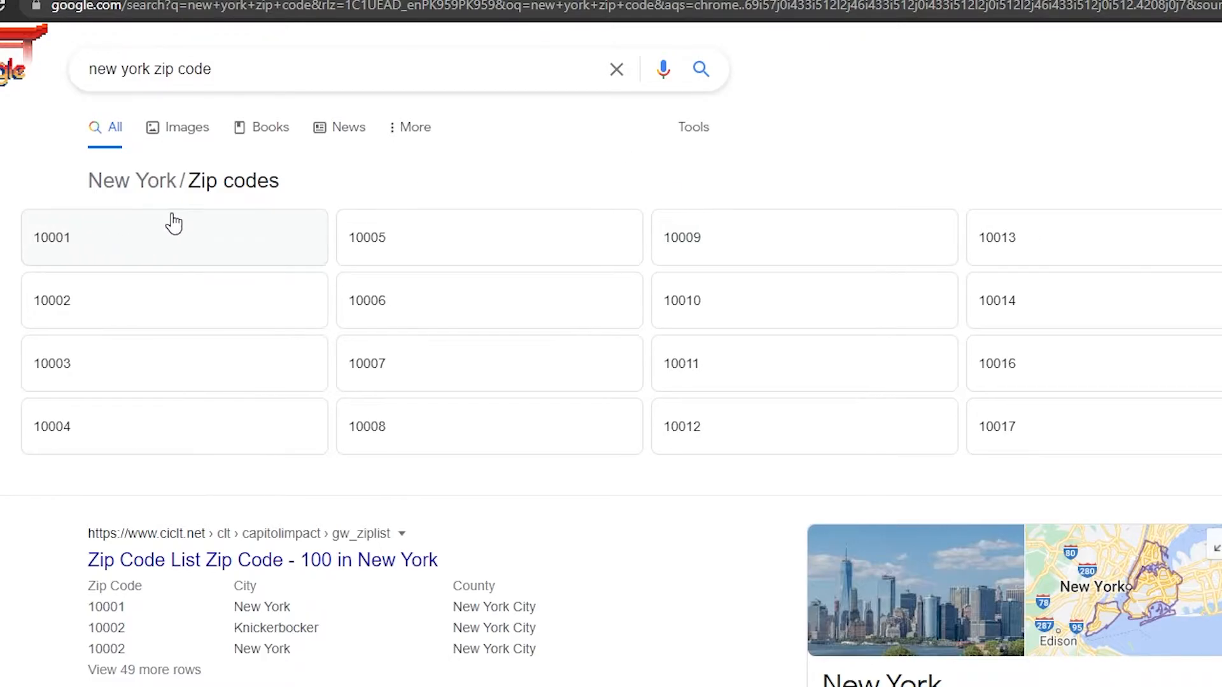
Step: Begin the residential street address and move down to the Getting Paid section
type("sa")
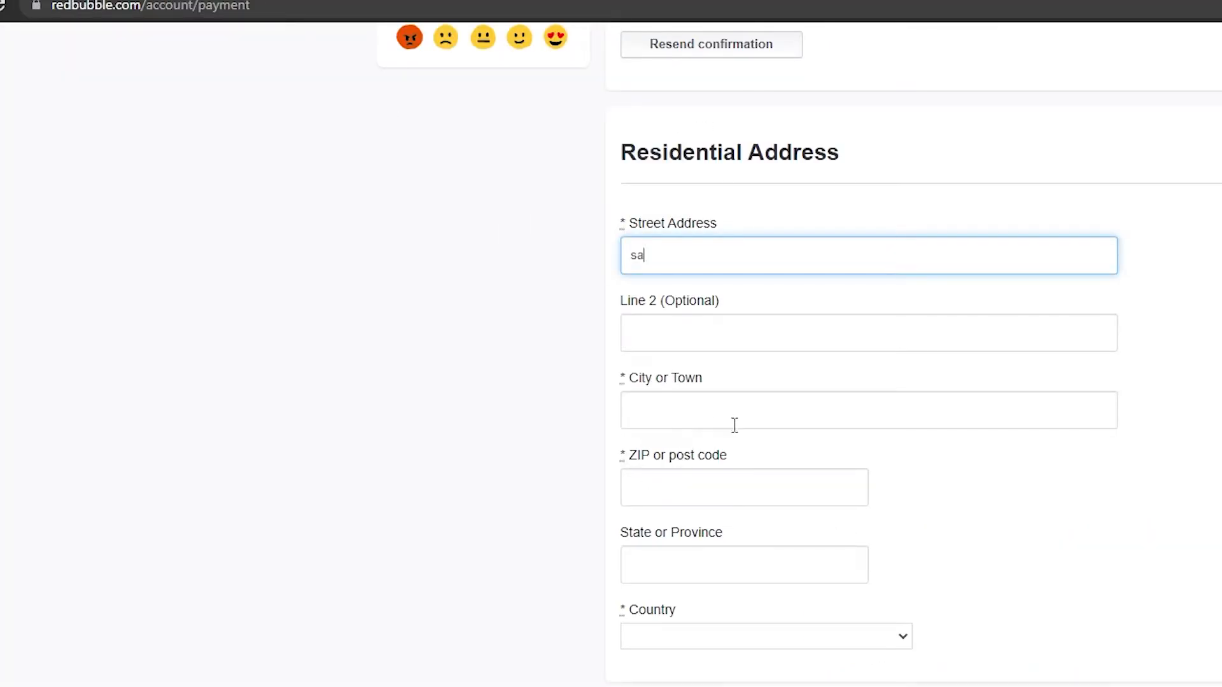
mouse_move(713, 498)
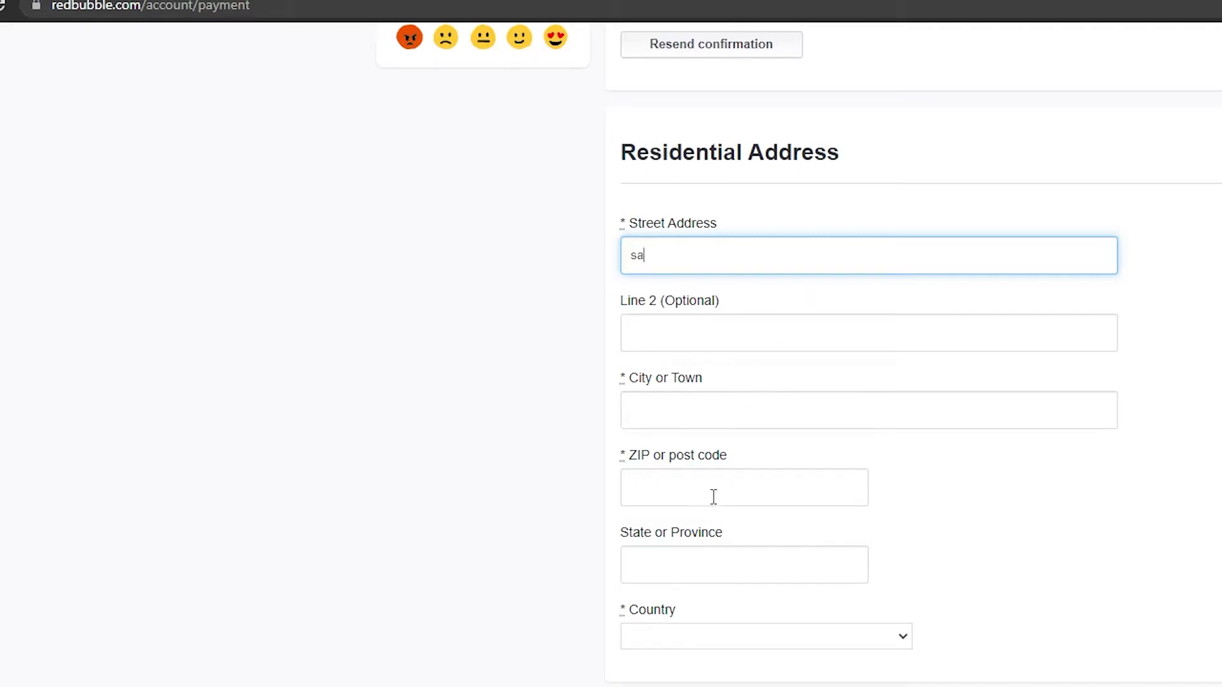
mouse_move(713, 559)
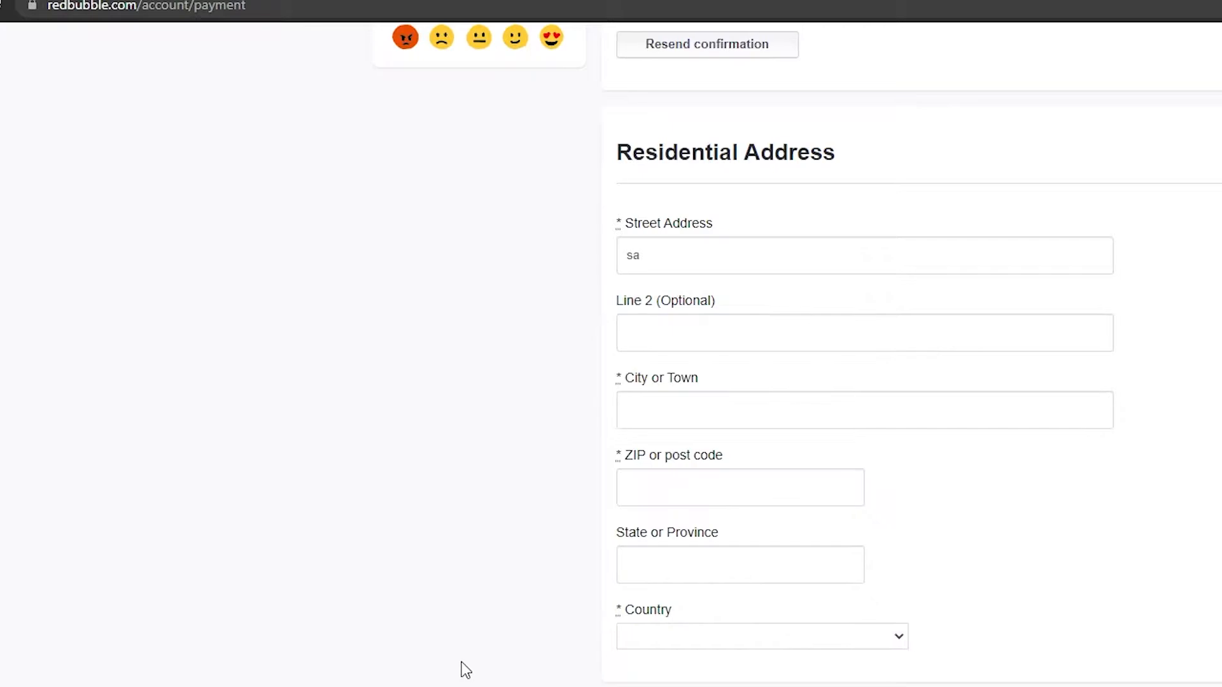
scroll("down", 3)
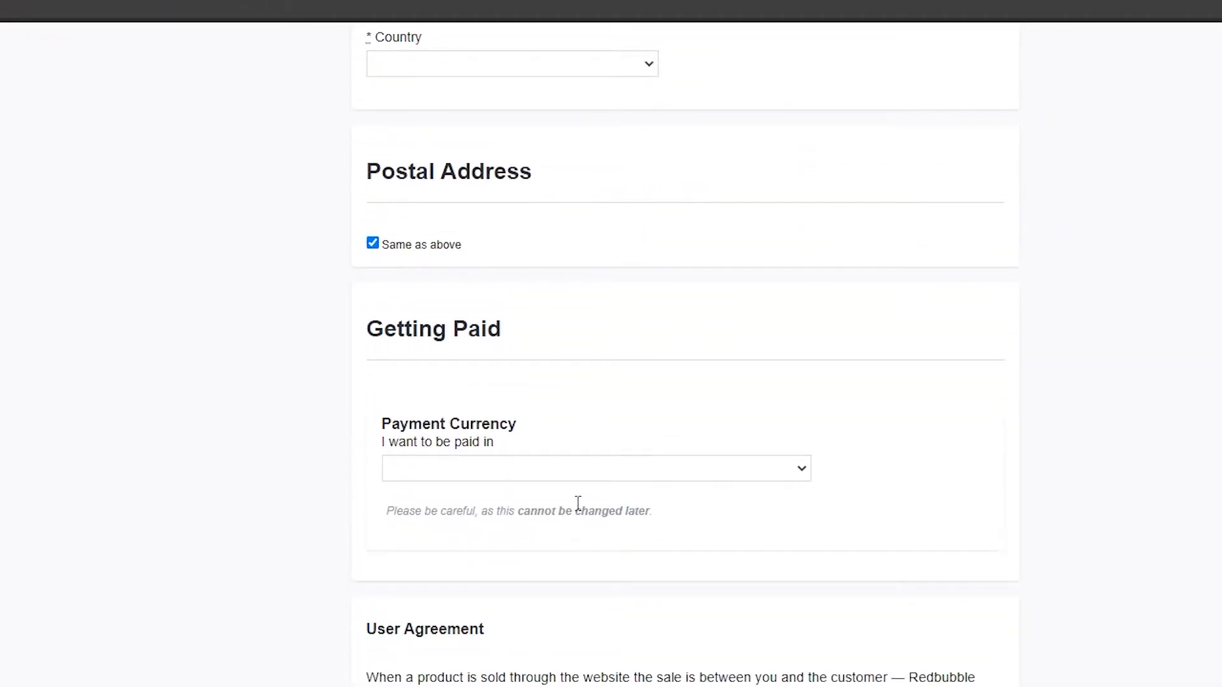
Step: Set the payout currency to United States Dollars (USD) - PayPal or ACH Bank Transfer
left_click(596, 467)
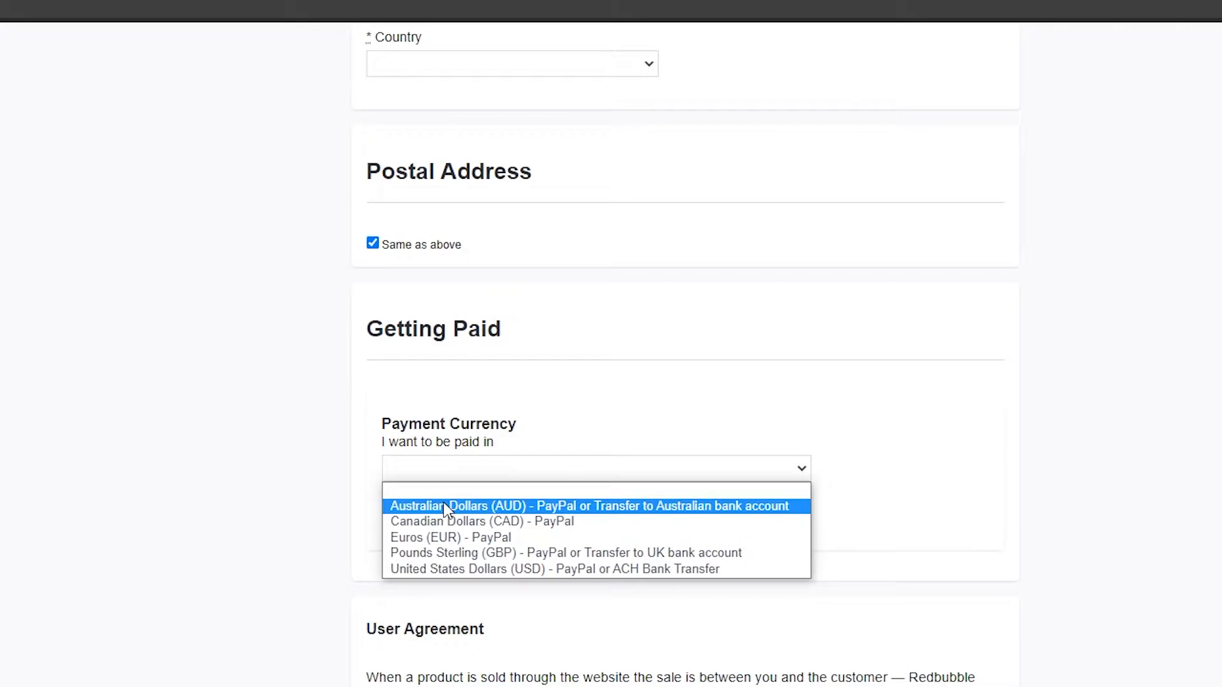
mouse_move(456, 537)
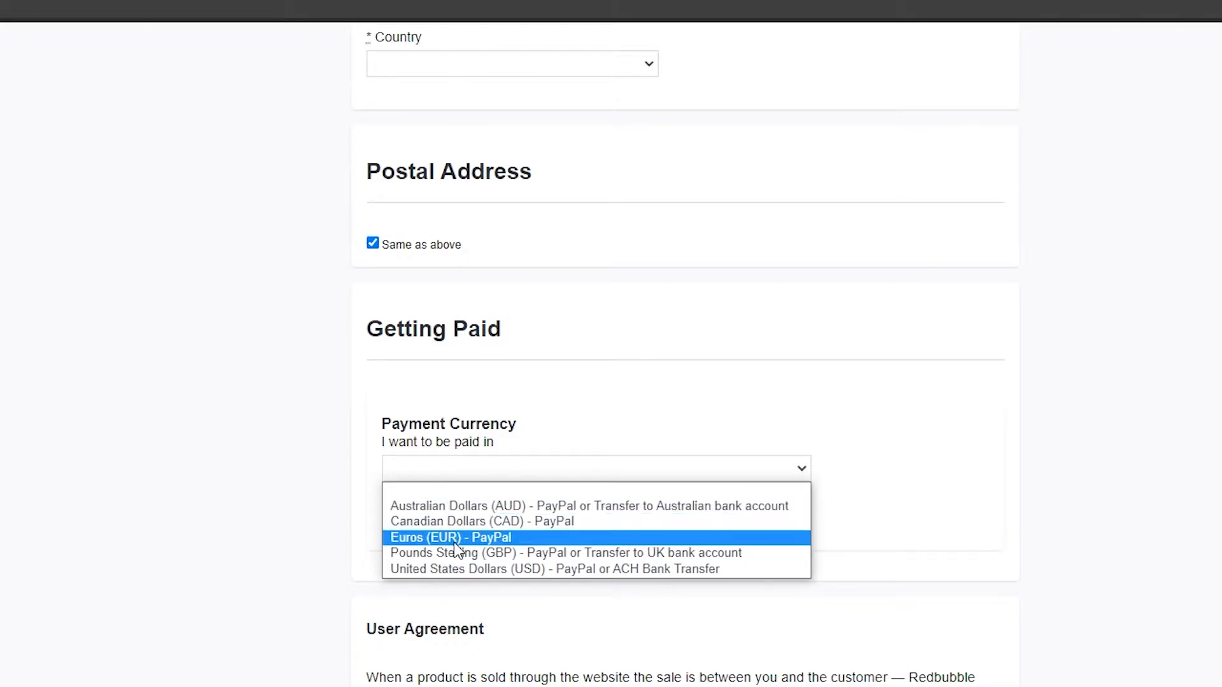
mouse_move(465, 569)
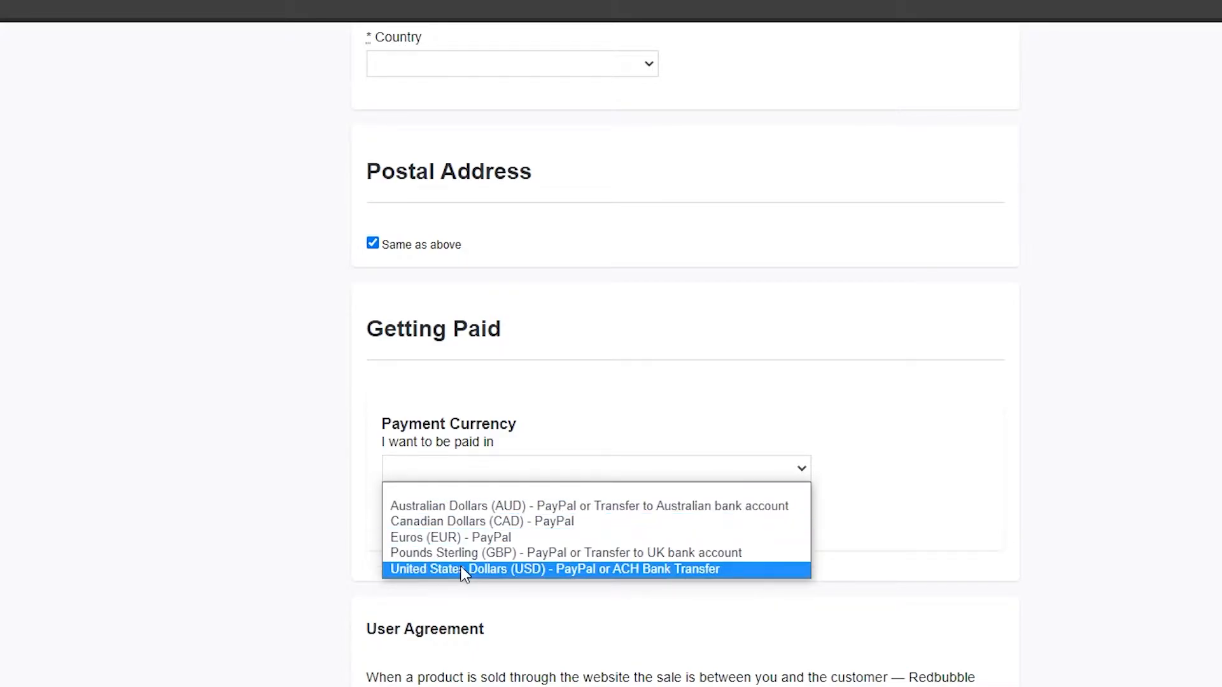
left_click(554, 569)
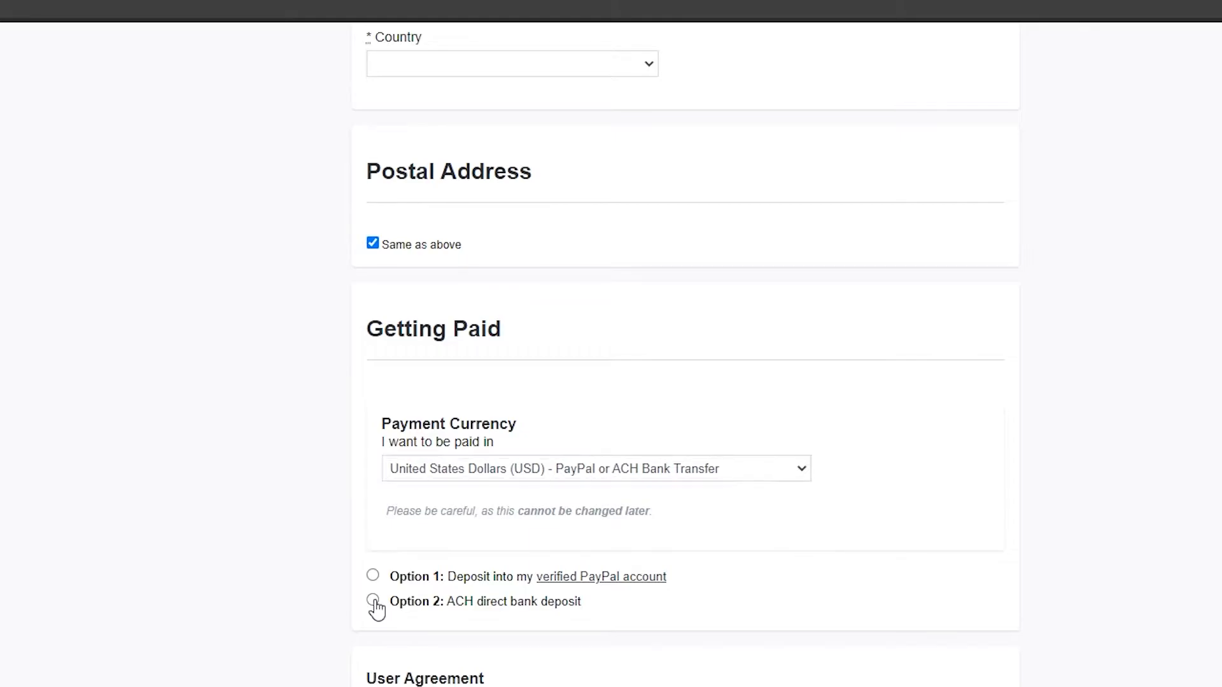
Step: Choose Option 2: ACH direct bank deposit, revealing routing and account number fields
left_click(373, 601)
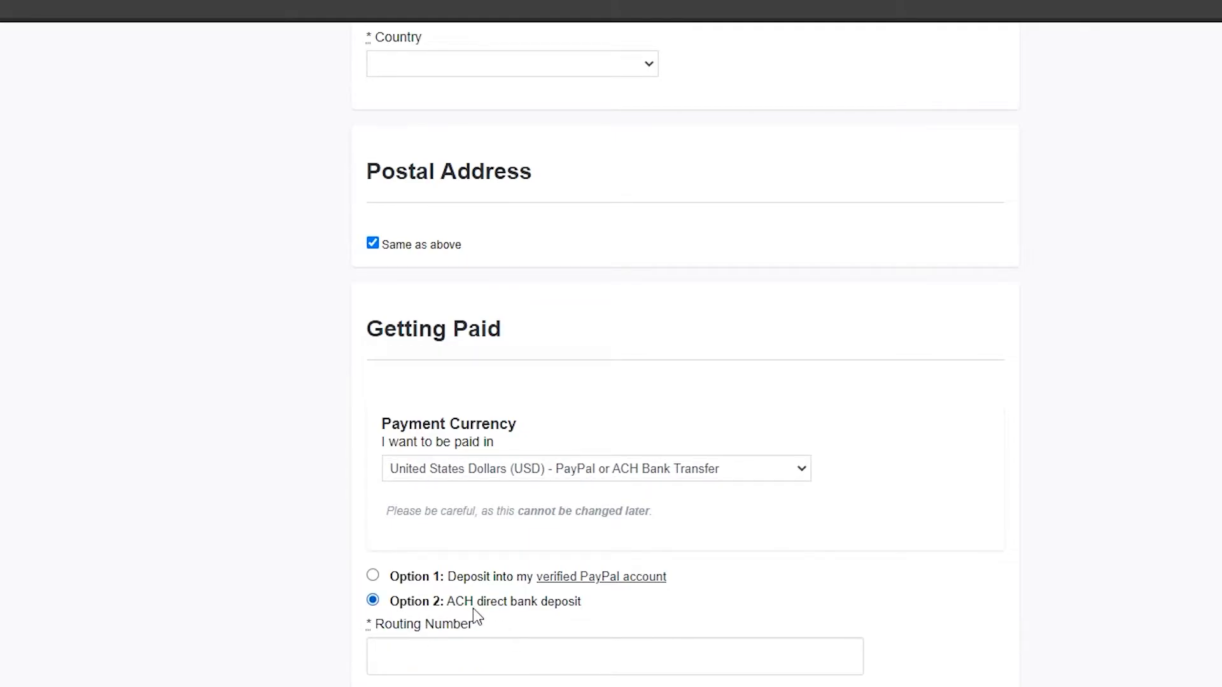
scroll("down", 3)
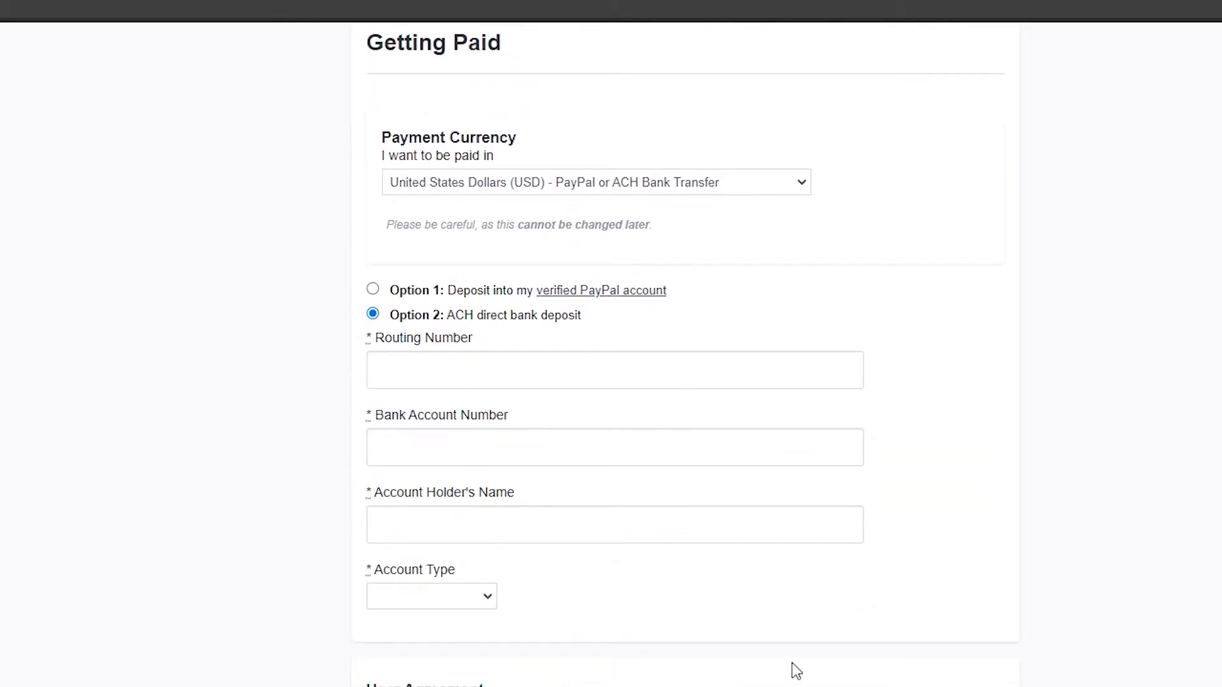
scroll("down", 3)
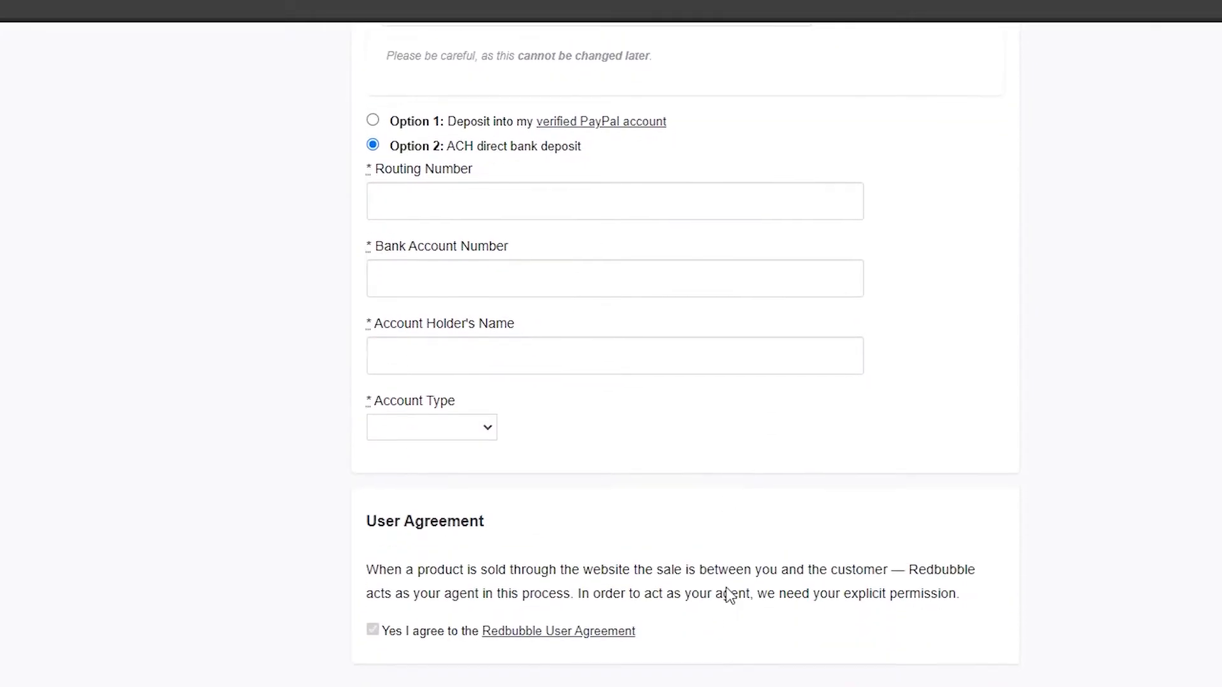
scroll("up", 3)
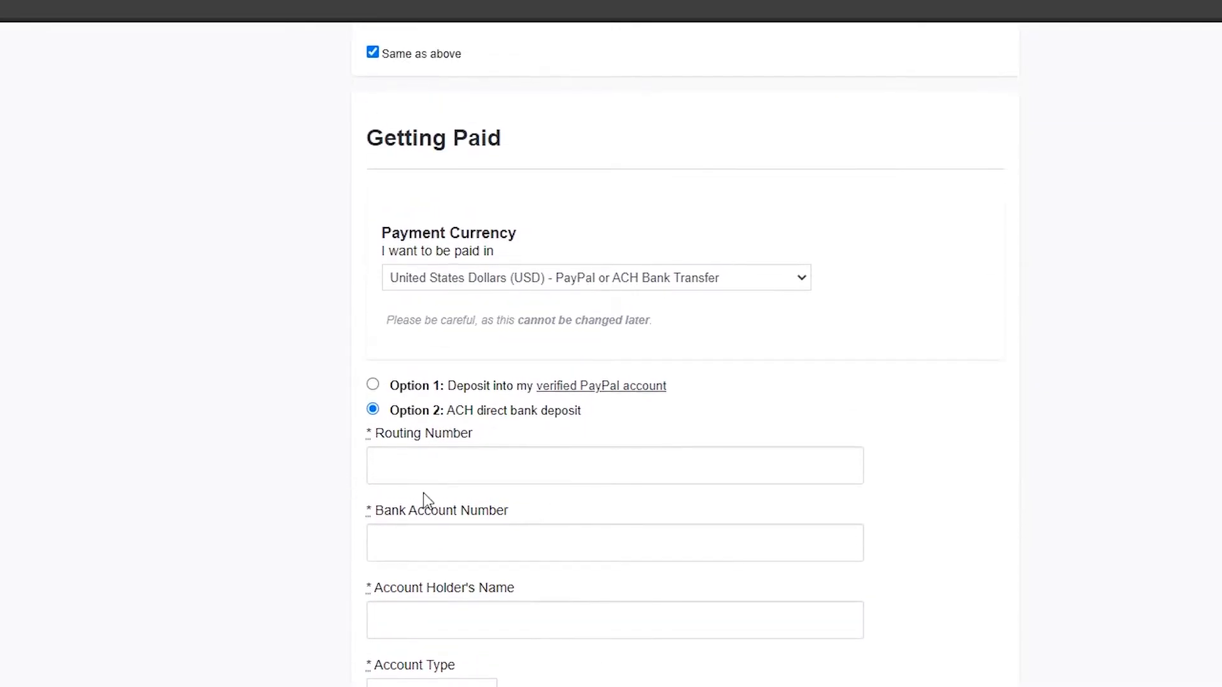
mouse_move(471, 536)
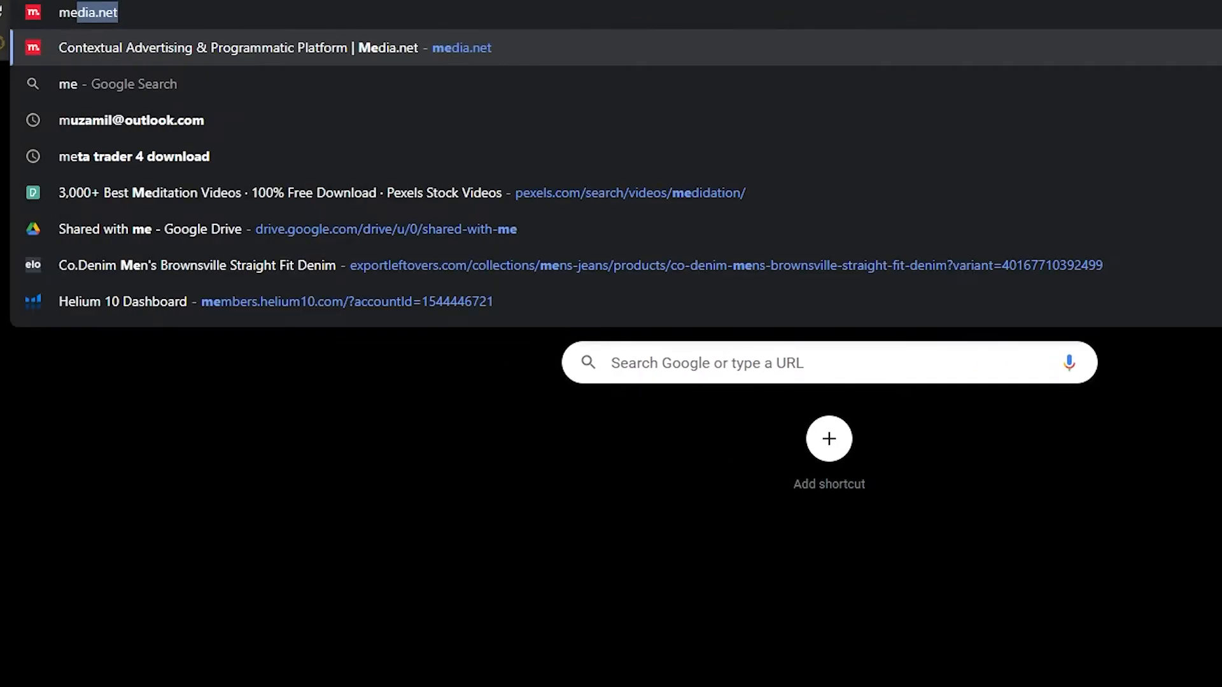
Step: Search Google for 'meezan bank routing number' and begin a query on what a routing number is
type("meezan bank r")
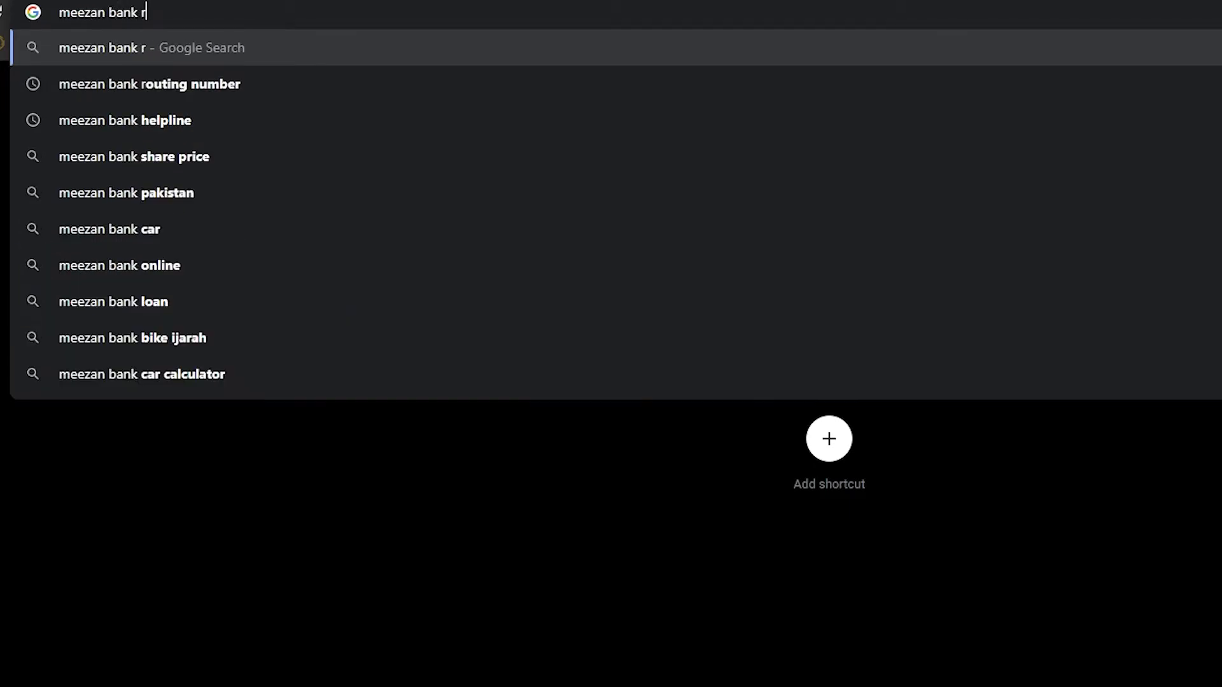
left_click(149, 84)
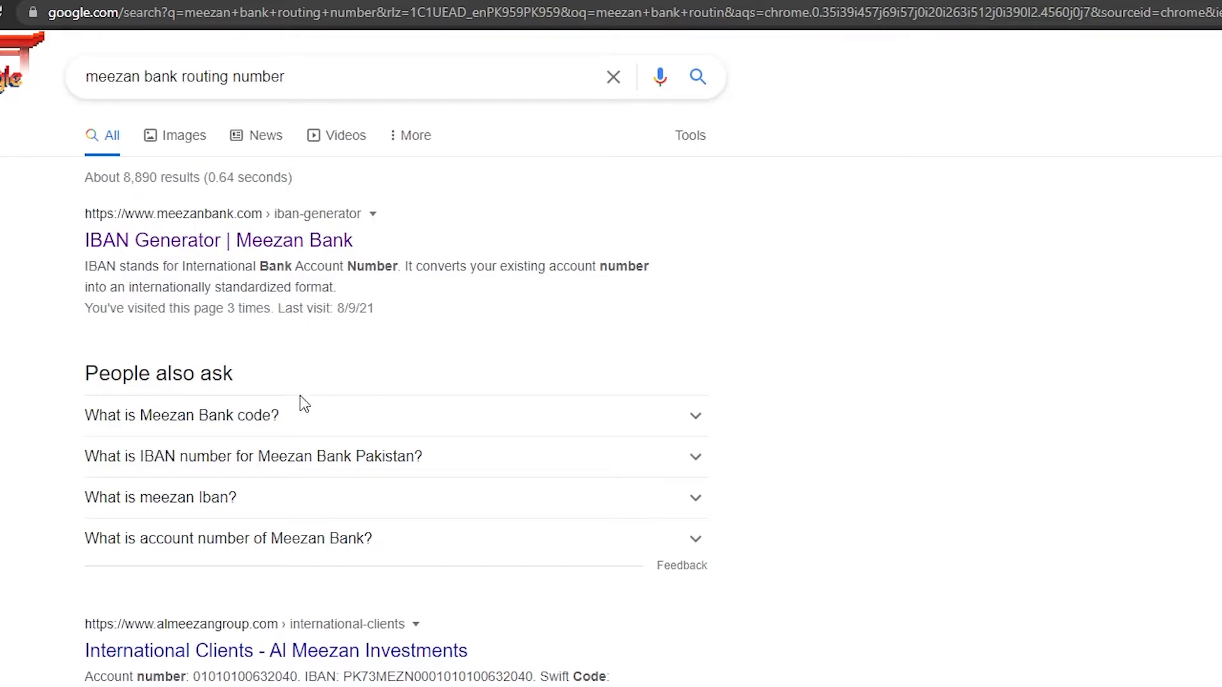
mouse_move(312, 487)
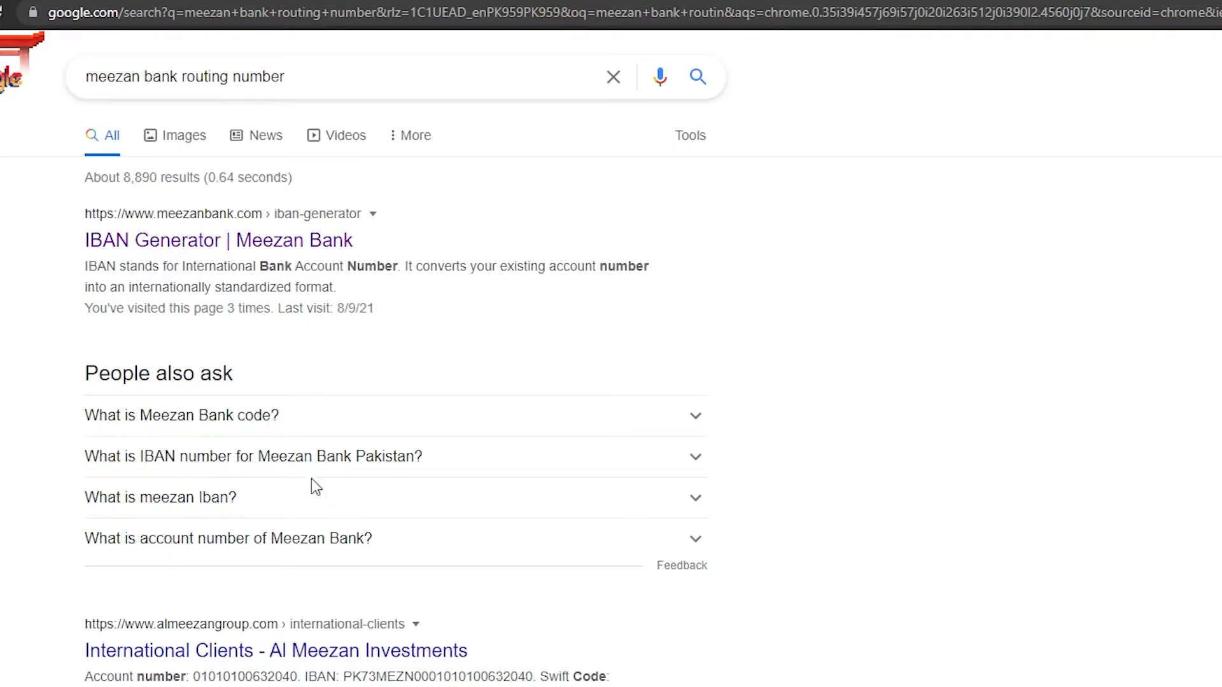
scroll("down", 3)
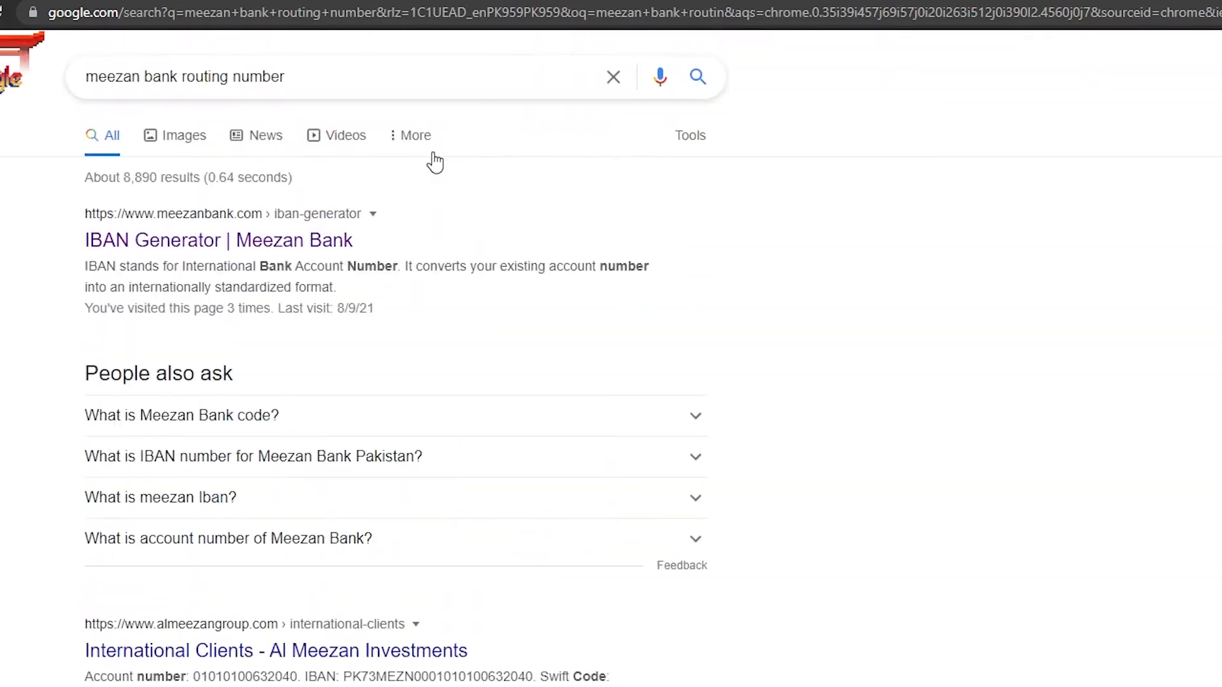
type("what is a routing")
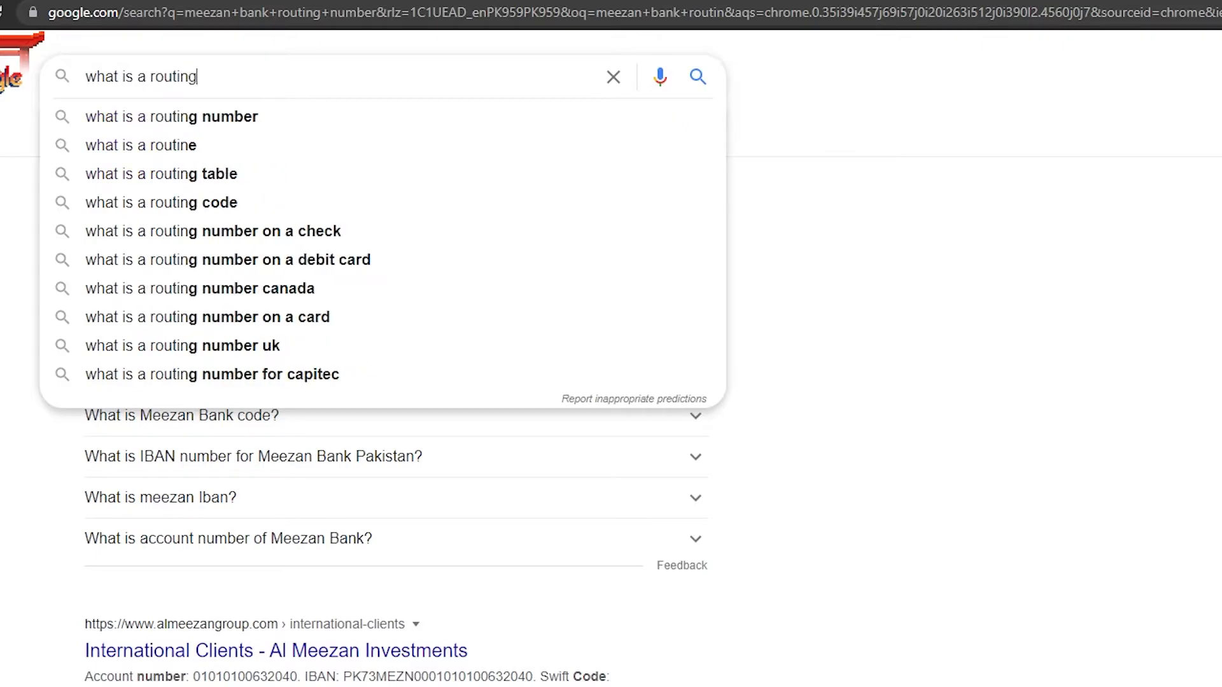
Step: Run the 'what is a routing number' search and view the explanation results
left_click(171, 116)
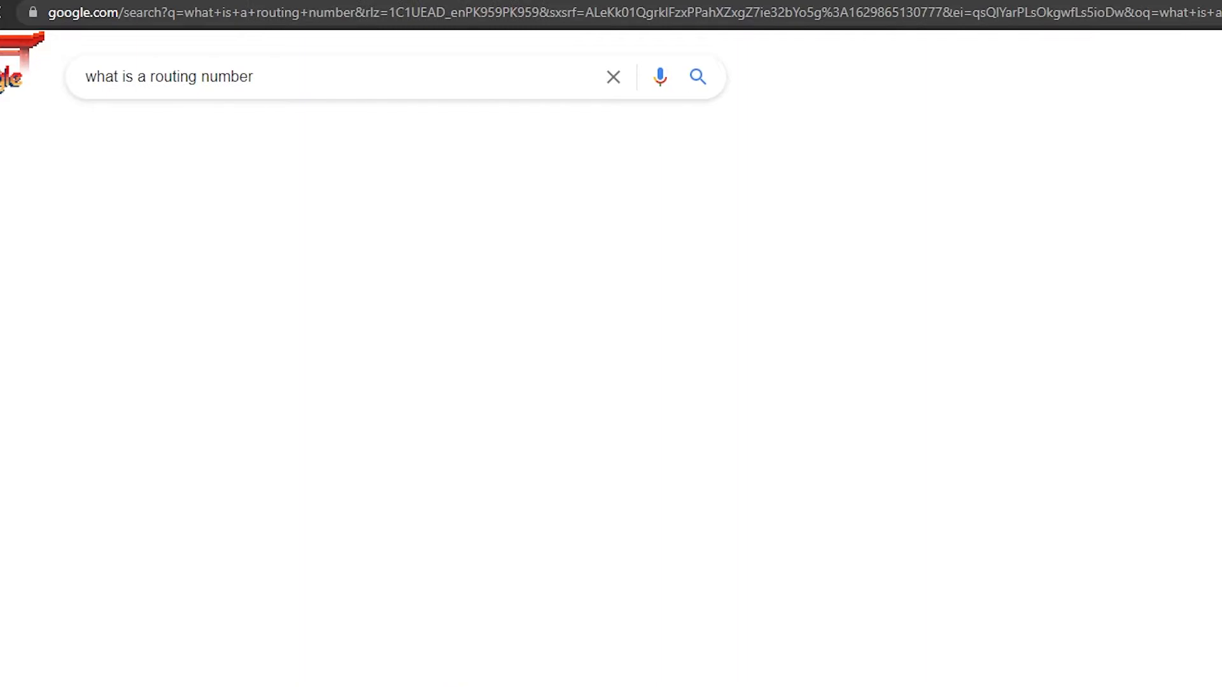
left_click(696, 77)
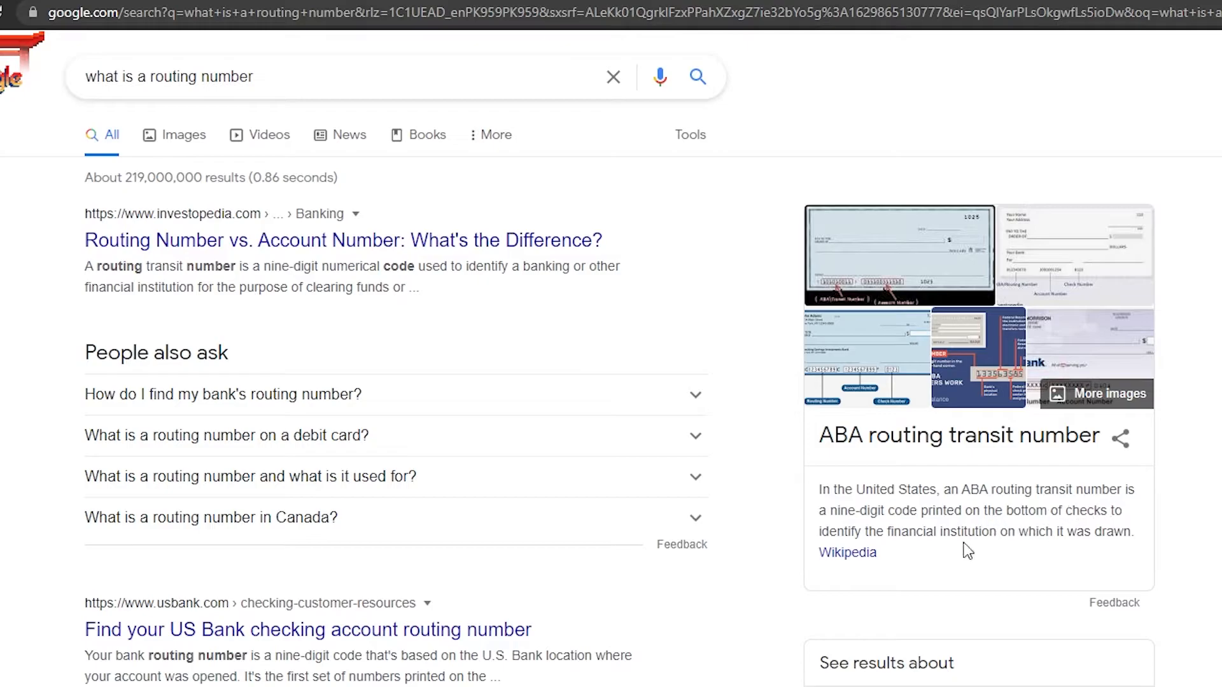
mouse_move(1069, 521)
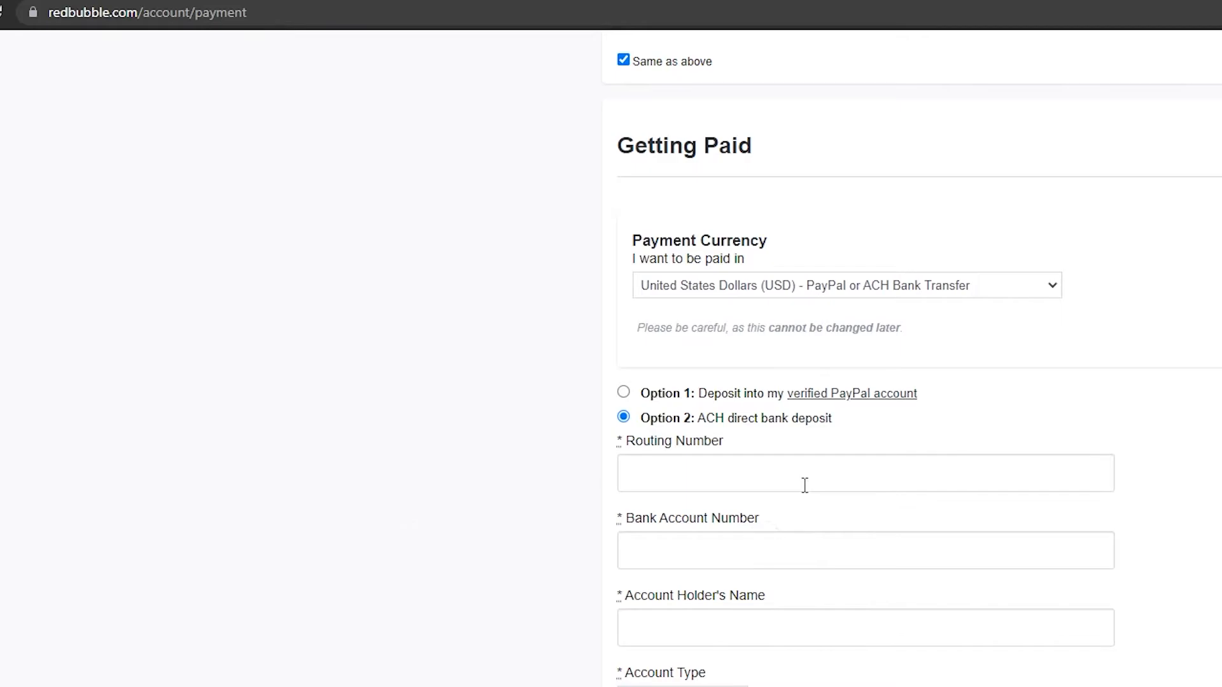
mouse_move(867, 679)
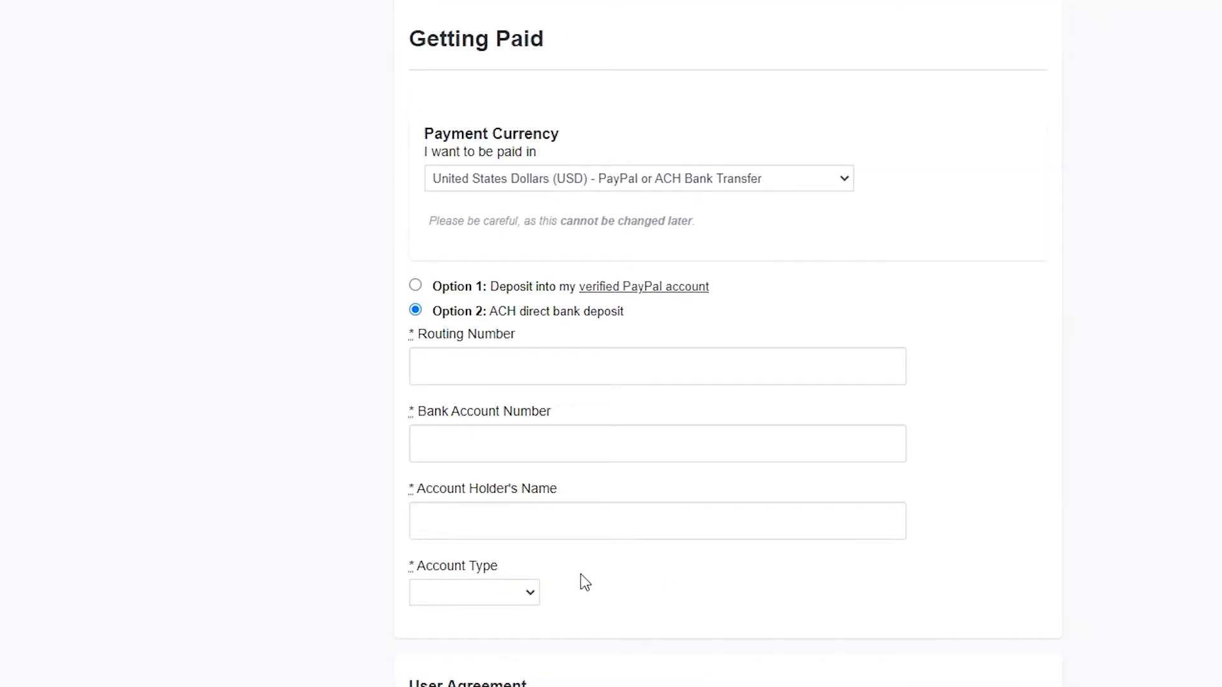
Step: Review the payment form near Account Type, then the personal details for john doe
left_click(473, 592)
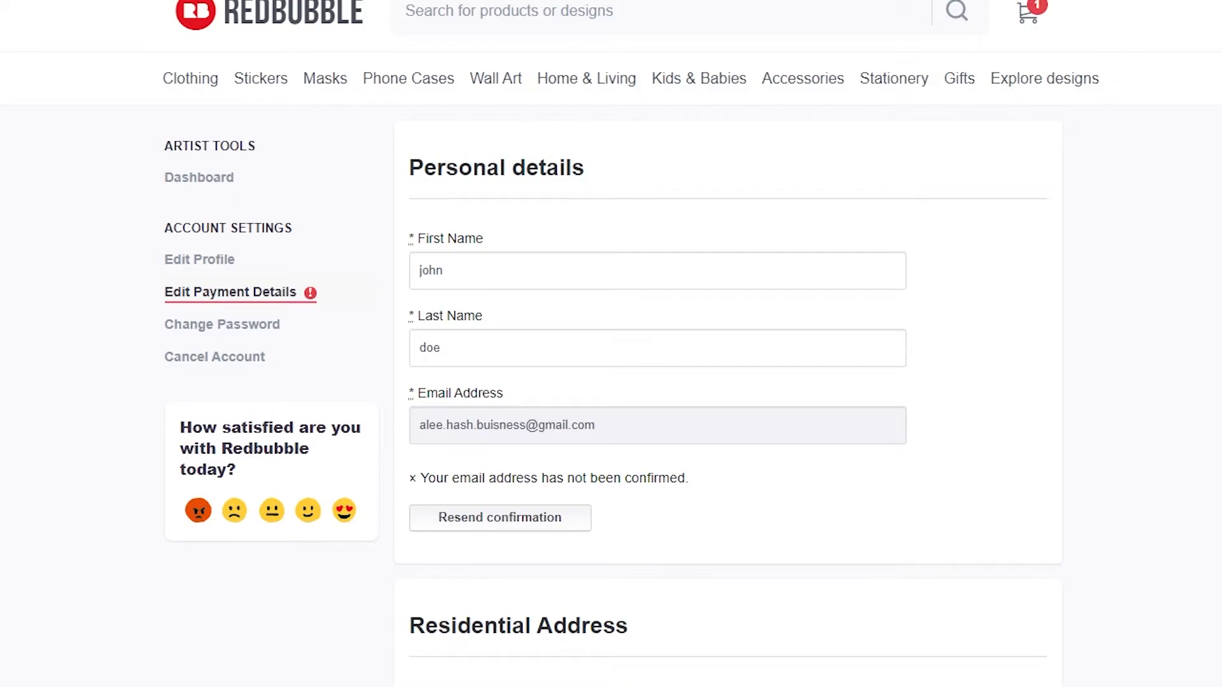
mouse_move(260, 77)
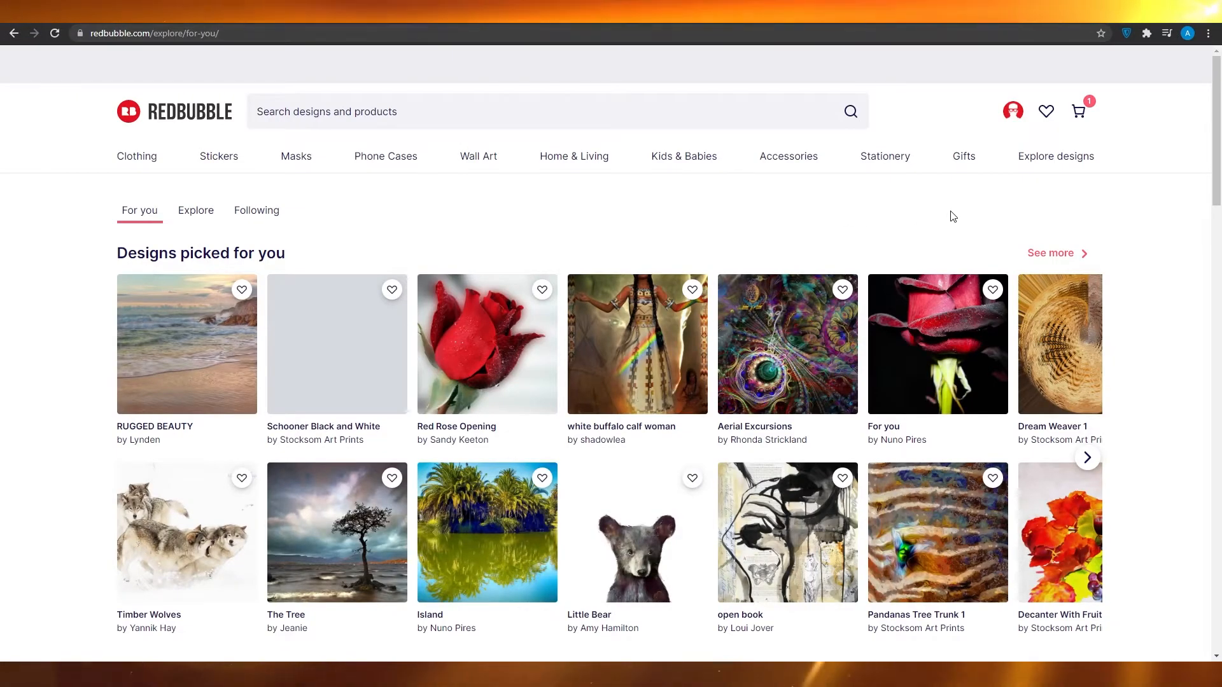
mouse_move(1040, 140)
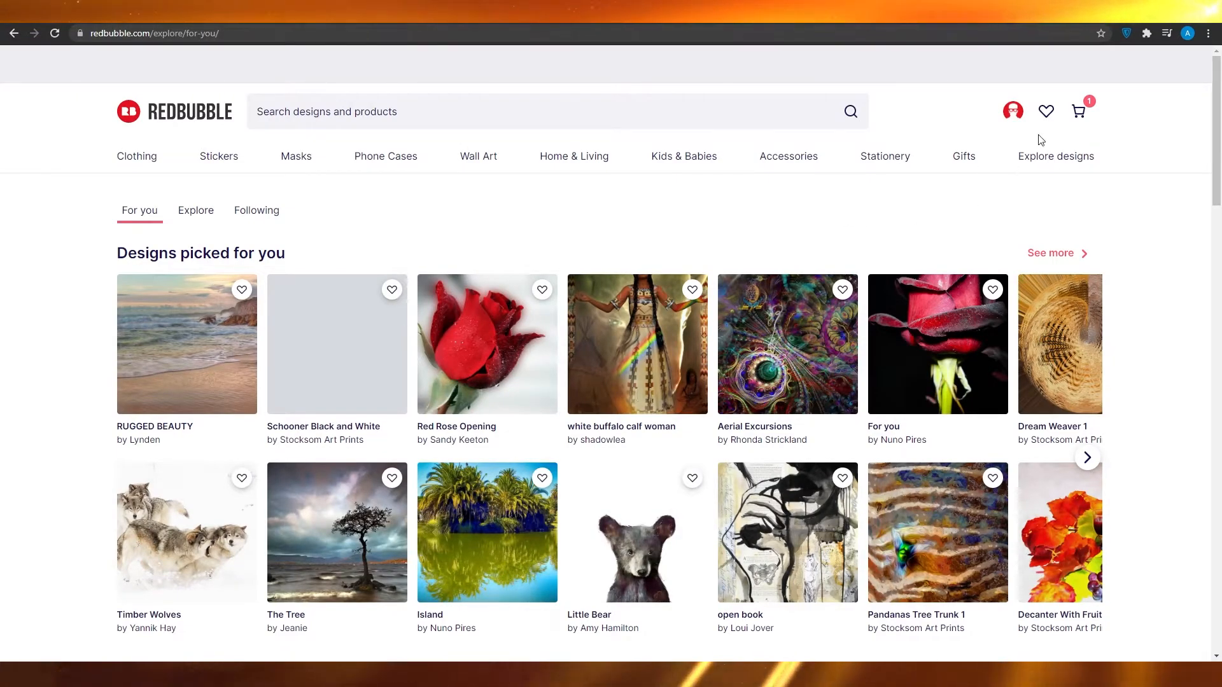
Step: Choose Sell Your Art from the profile menu to reach the seller Dashboard
left_click(1014, 111)
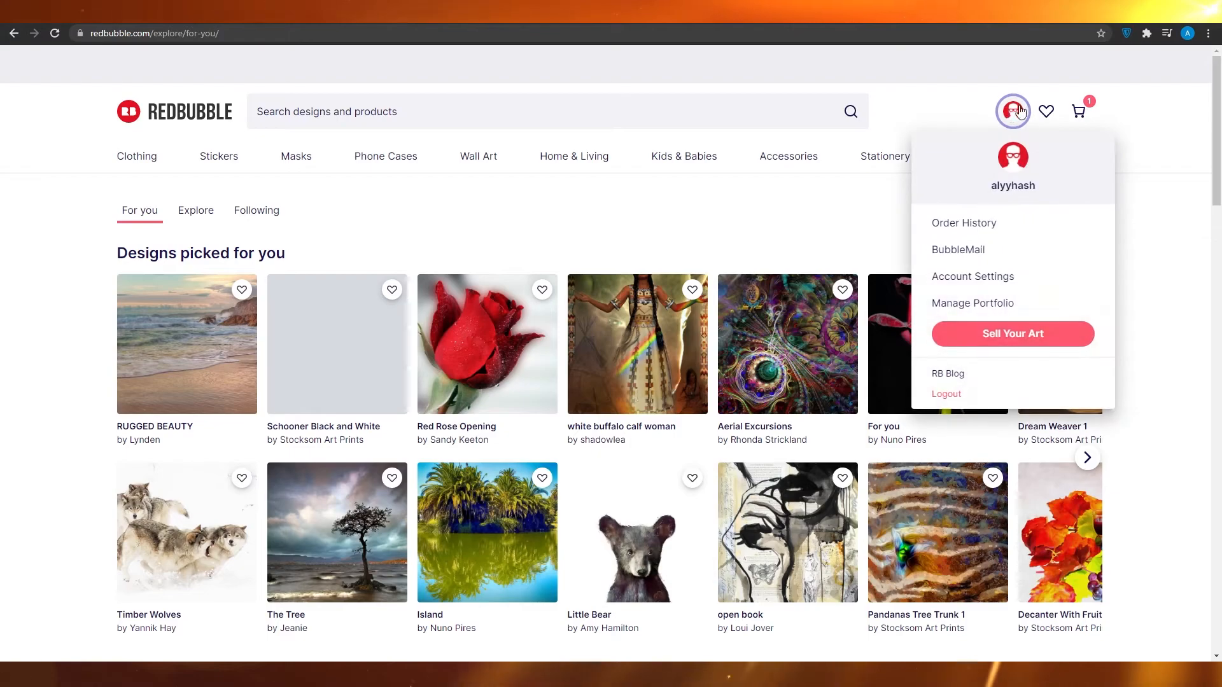
left_click(1012, 334)
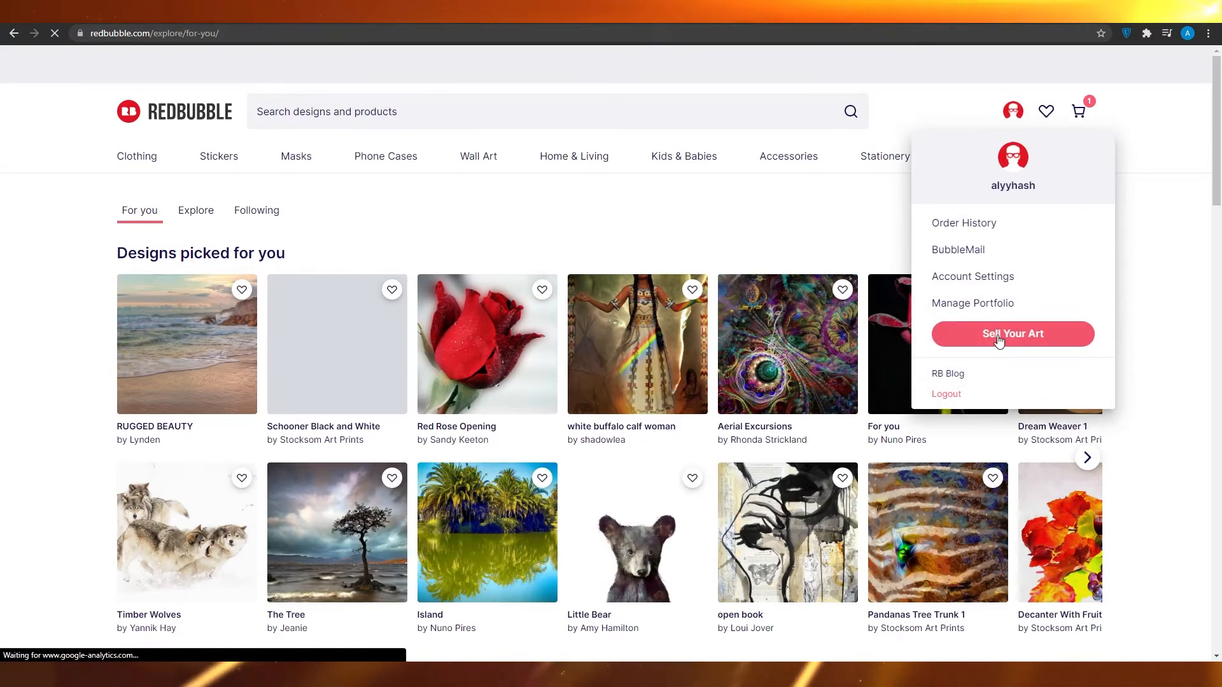
left_click(1012, 334)
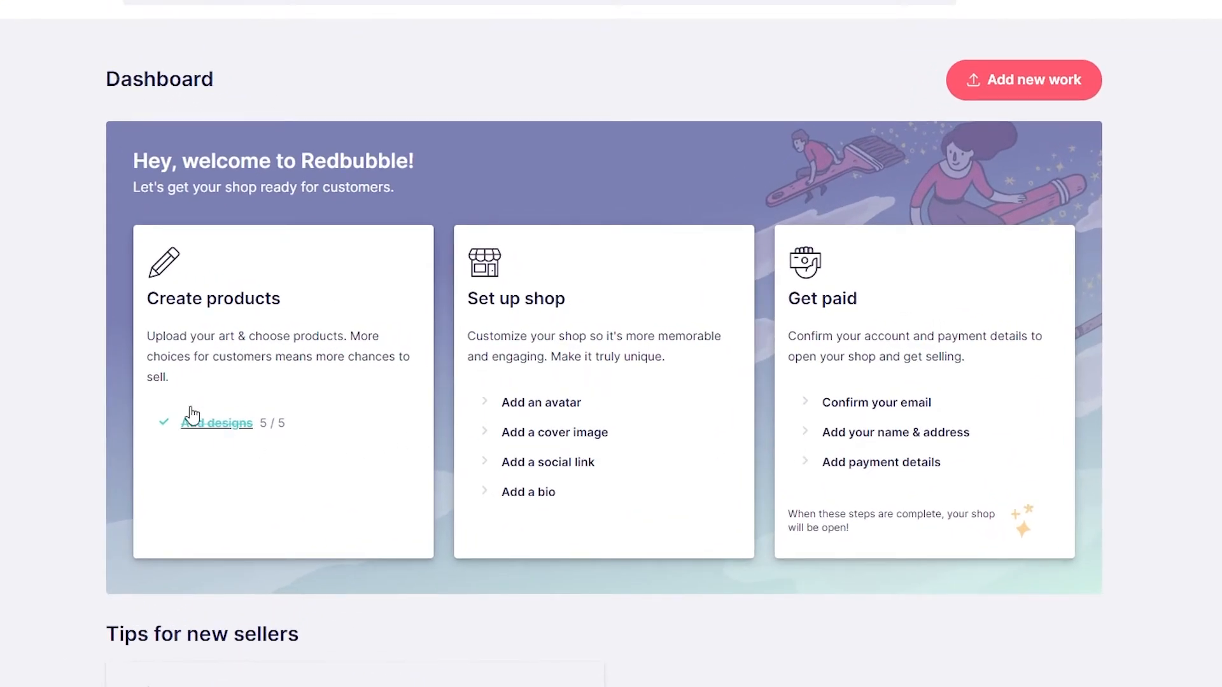
mouse_move(541, 402)
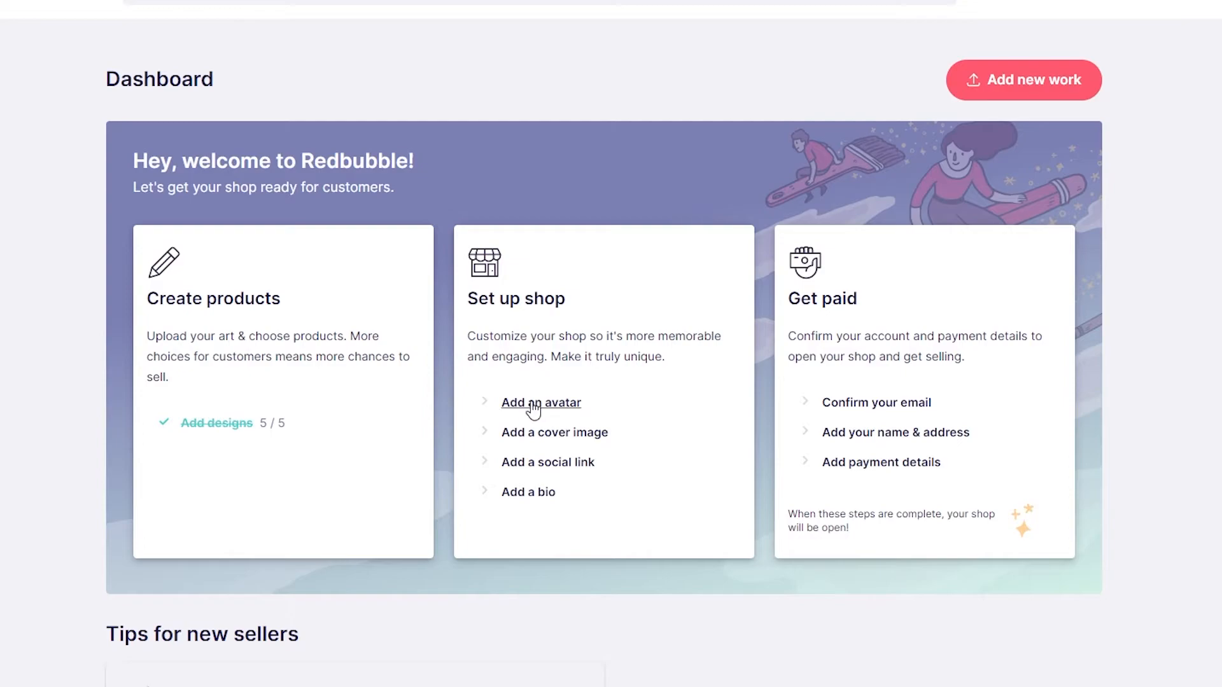
mouse_move(541, 433)
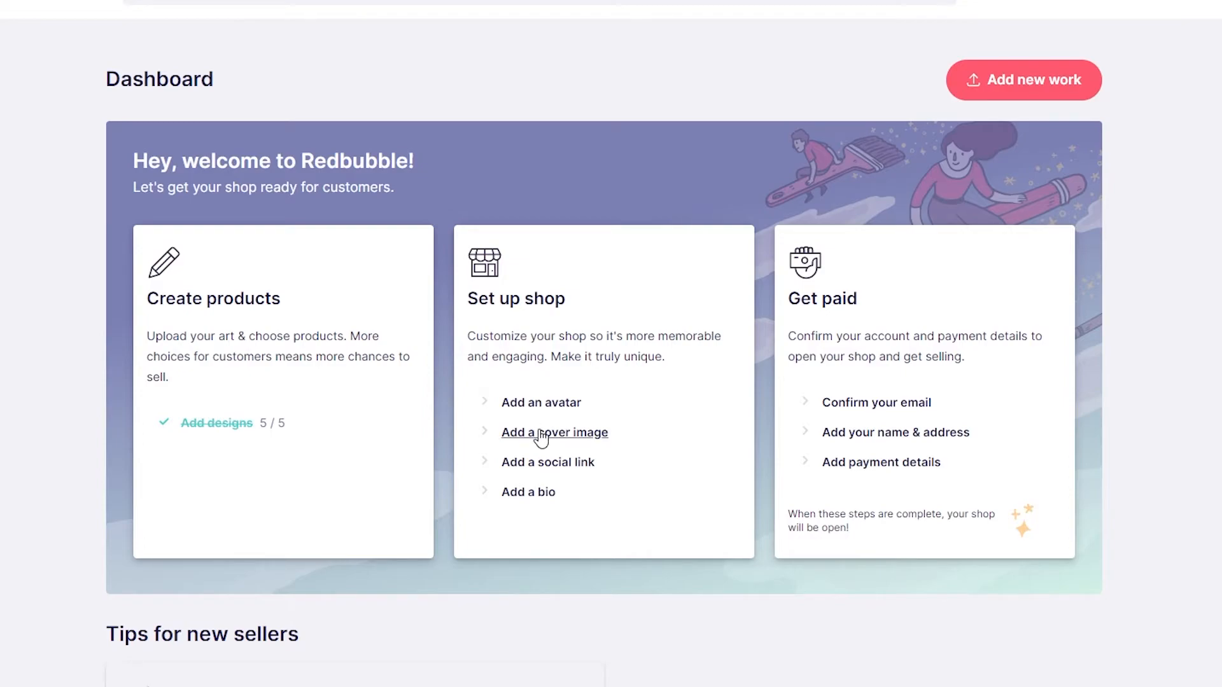
mouse_move(782, 396)
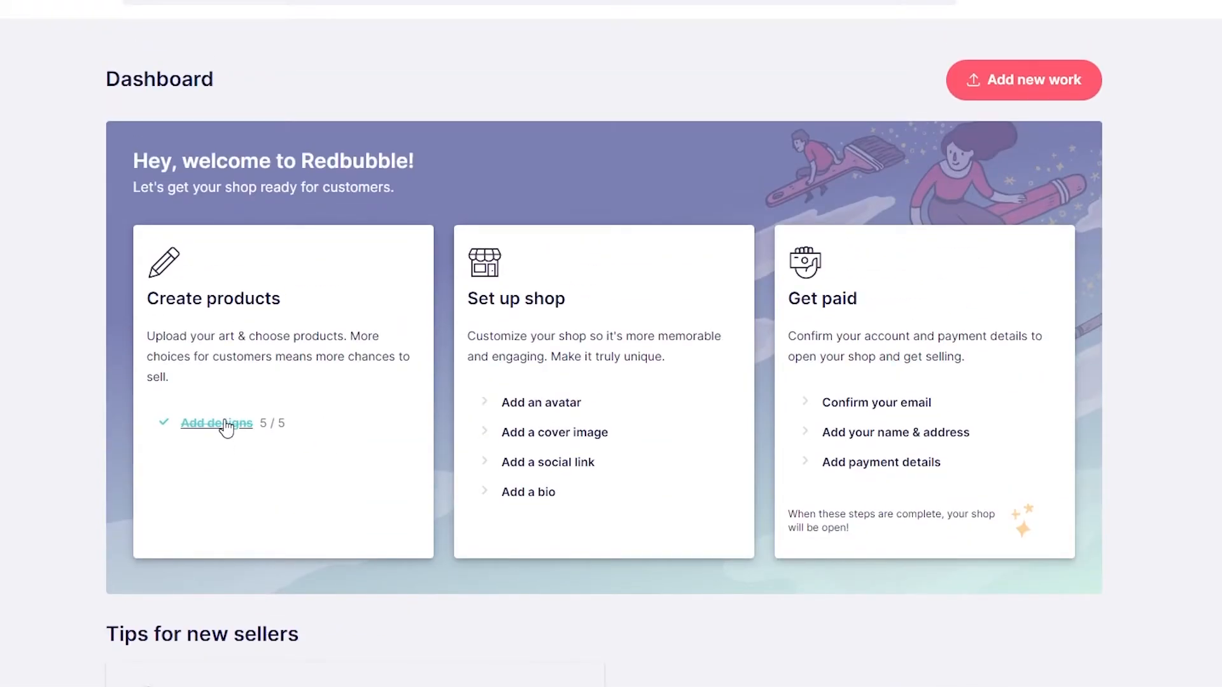
Step: Start Add designs from the Dashboard to reach the Upload new work page
left_click(1024, 79)
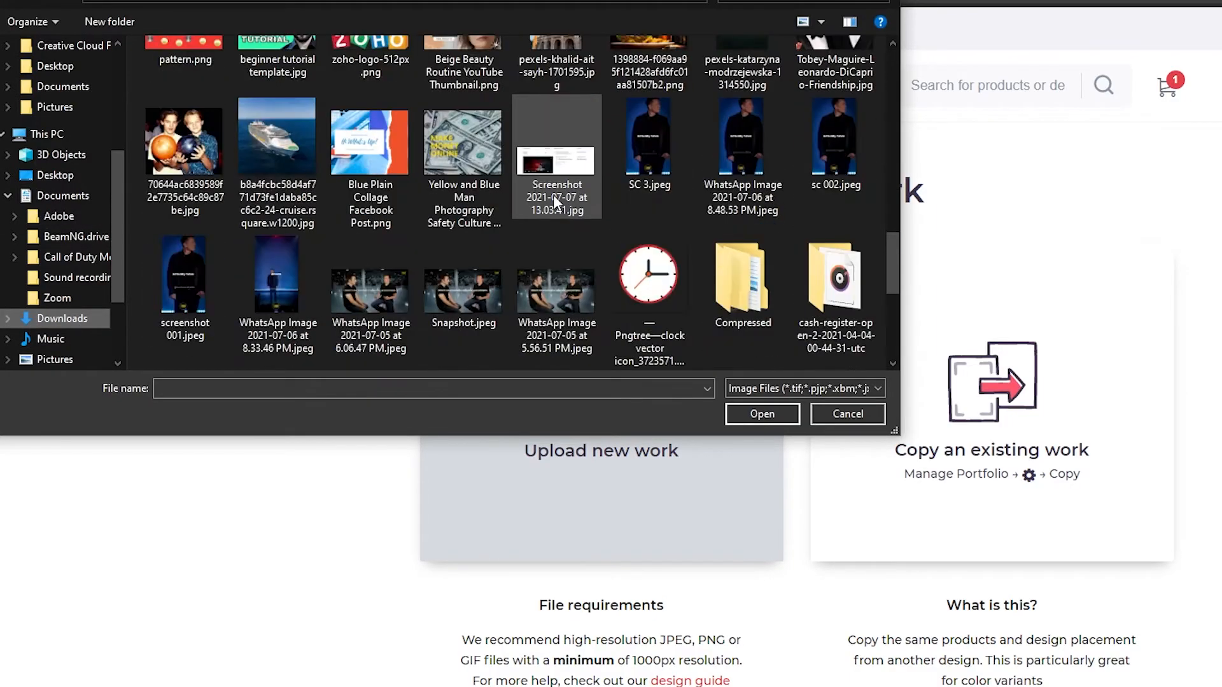
Step: Select the cruise ship image from local files as the new work
left_click(762, 414)
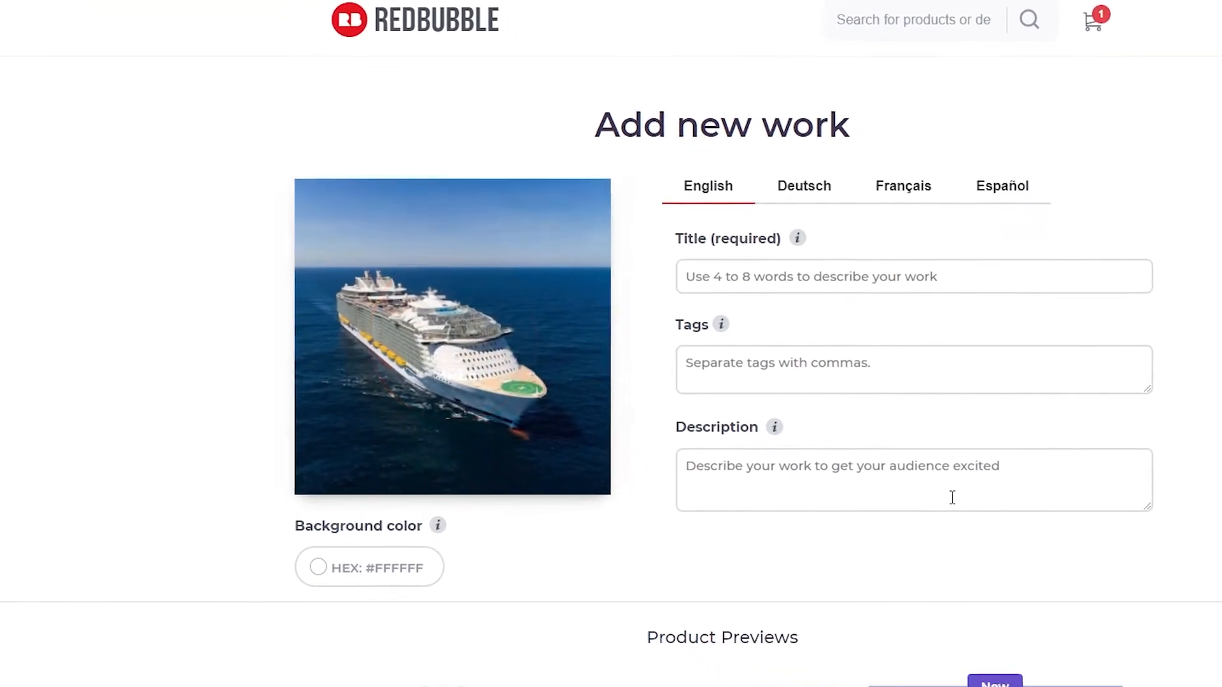
Step: Scroll the Product Previews grid, confirming phone cases, prints and pouches show Enabled
scroll("down", 3)
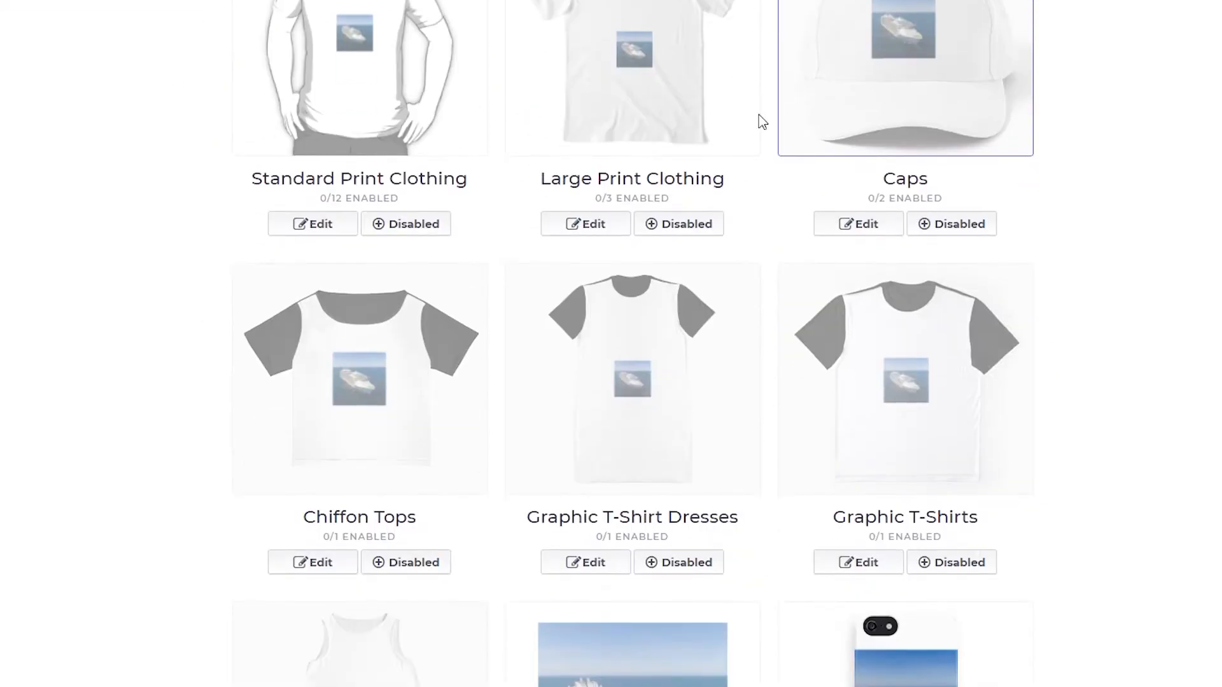
scroll("down", 3)
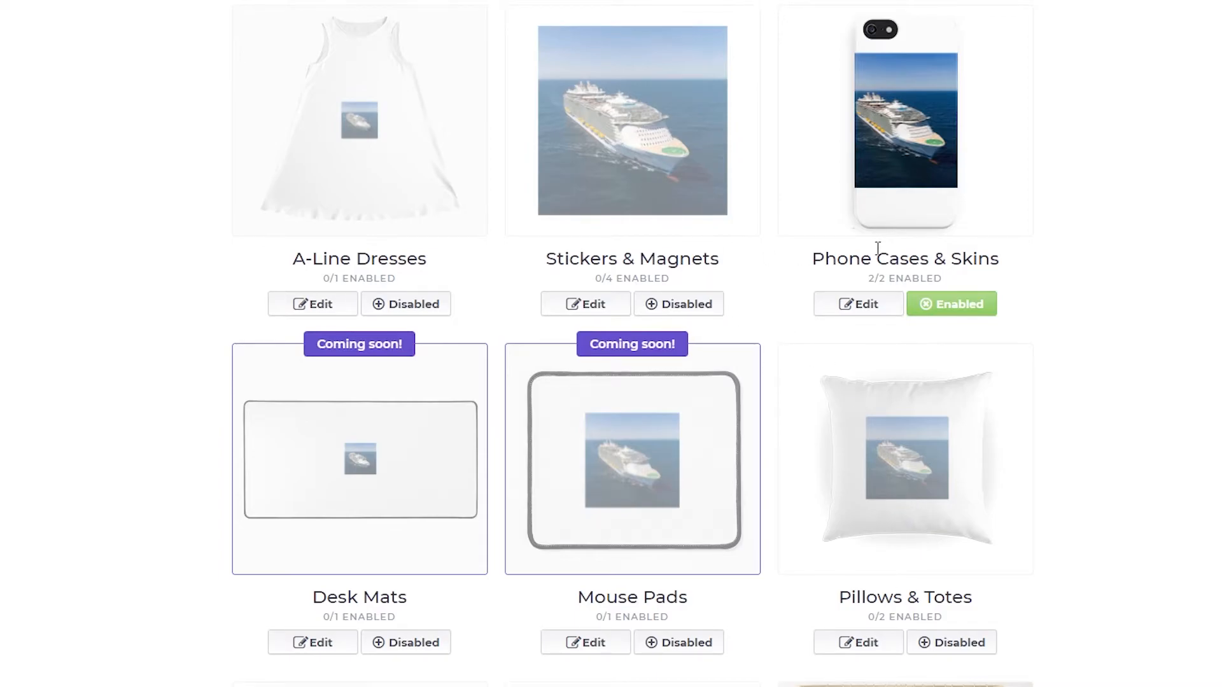
mouse_move(1053, 230)
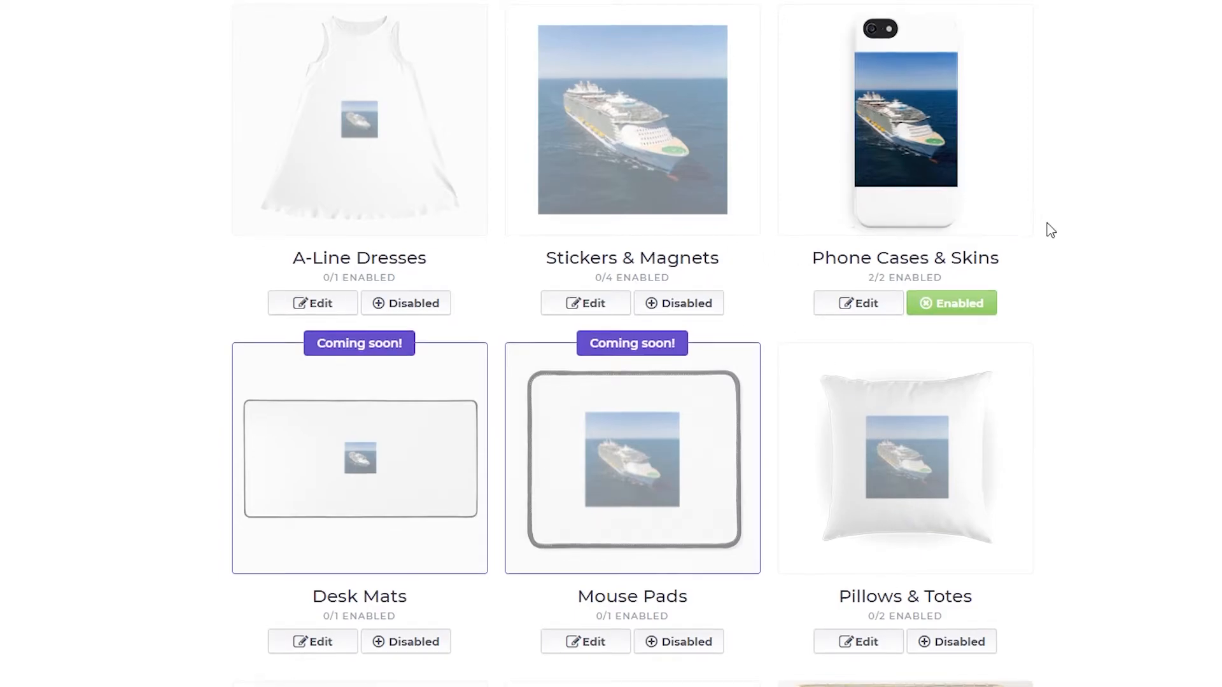
scroll("down", 3)
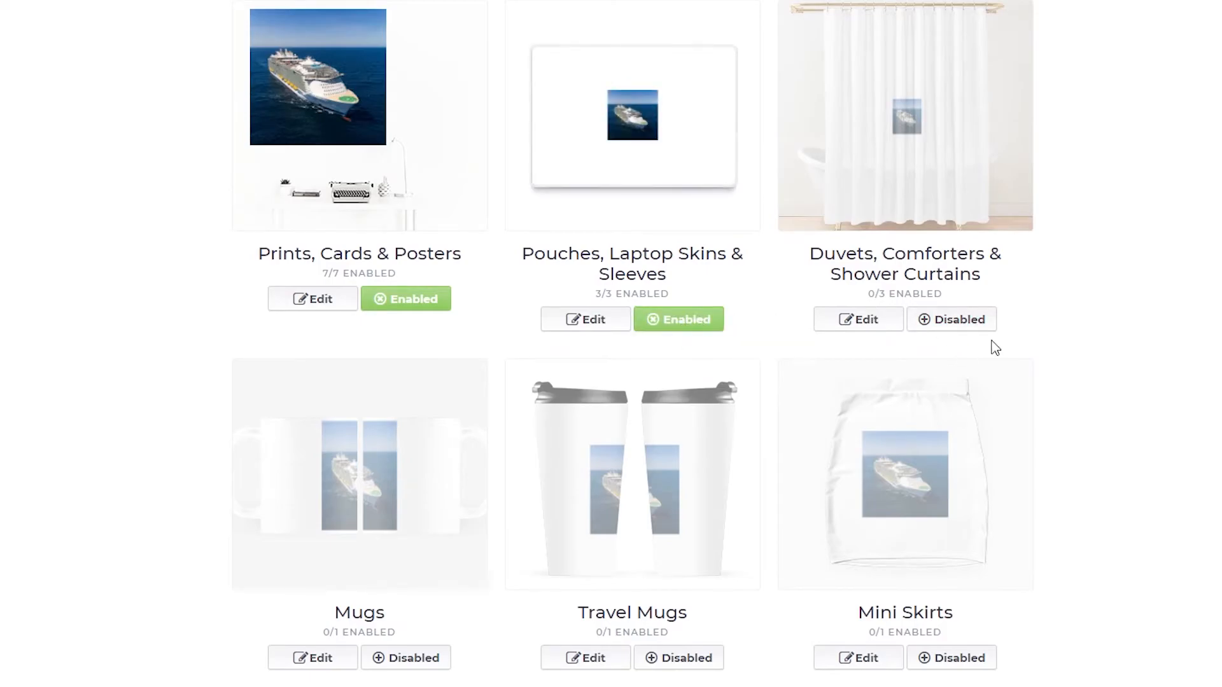
scroll("down", 3)
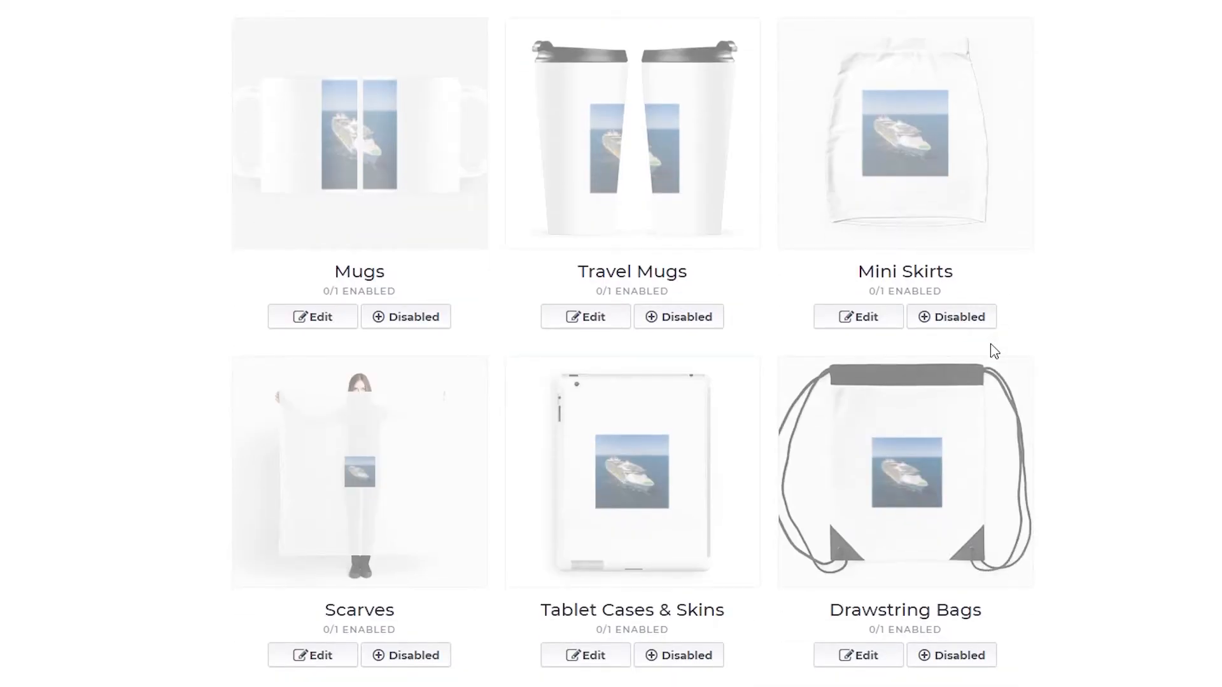
scroll("down", 3)
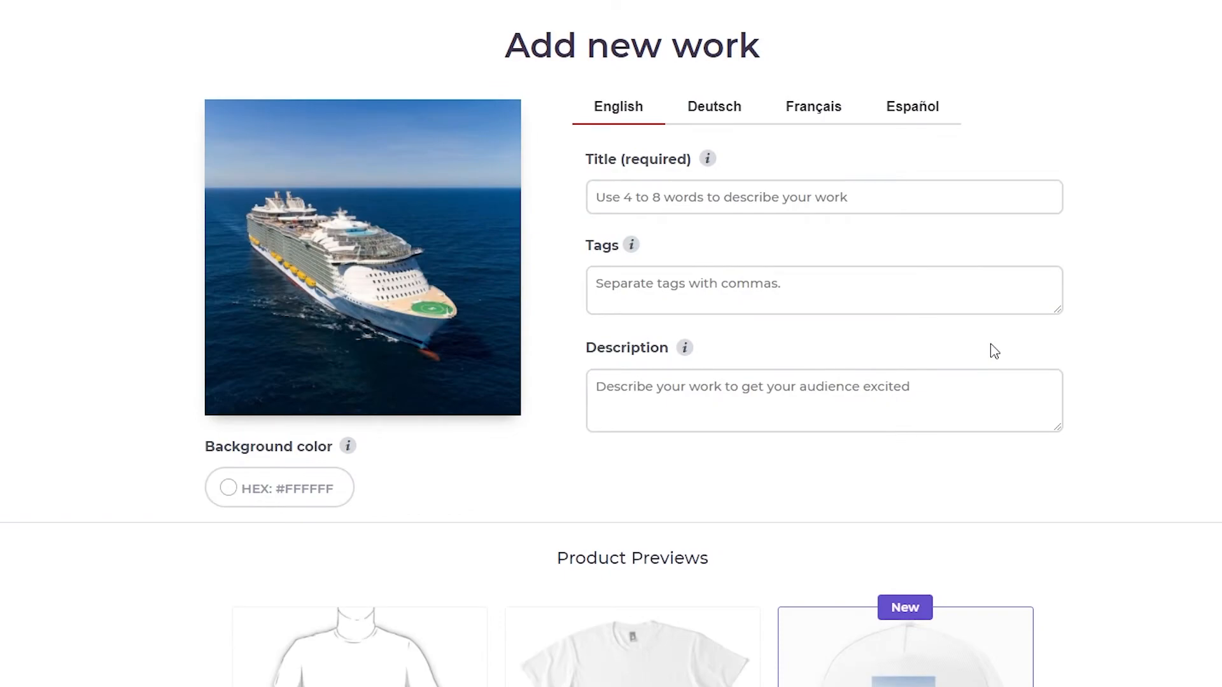
mouse_move(1030, 270)
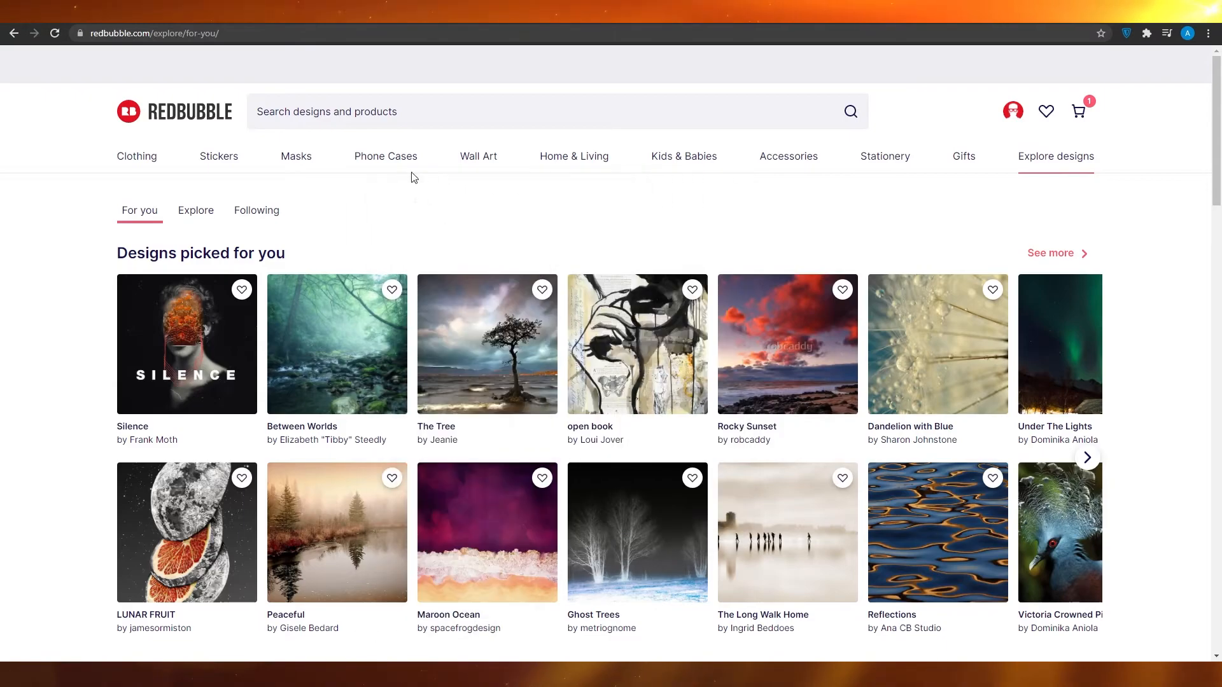
mouse_move(384, 156)
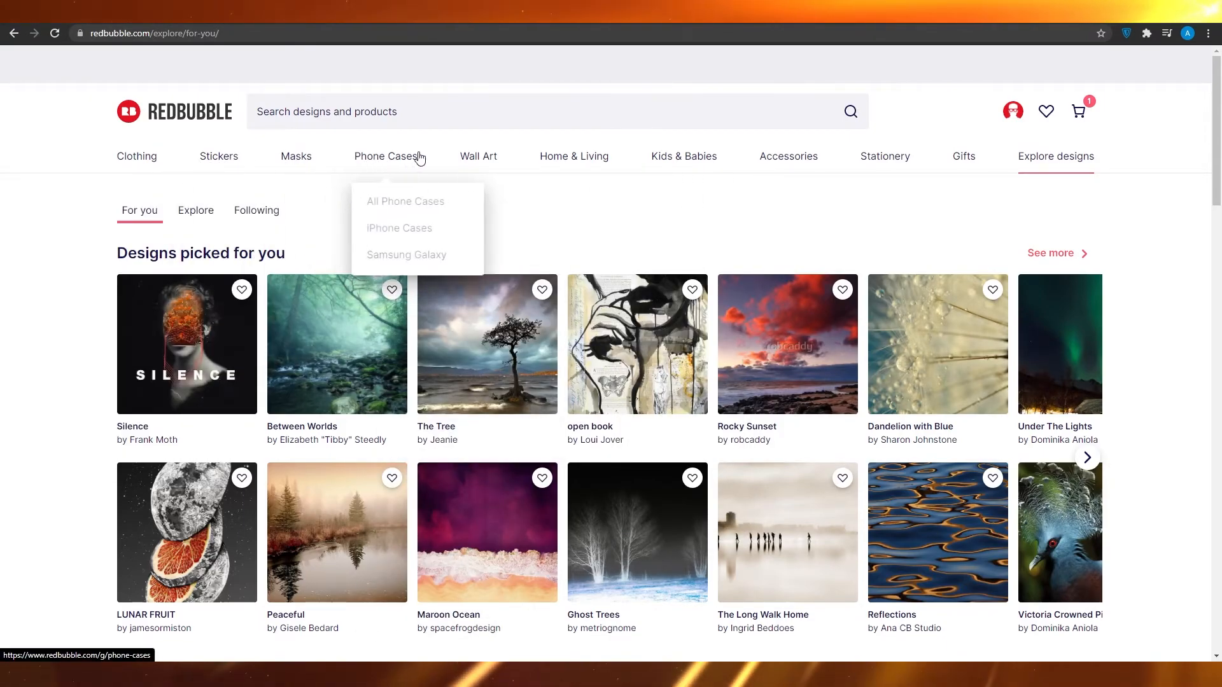
mouse_move(136, 155)
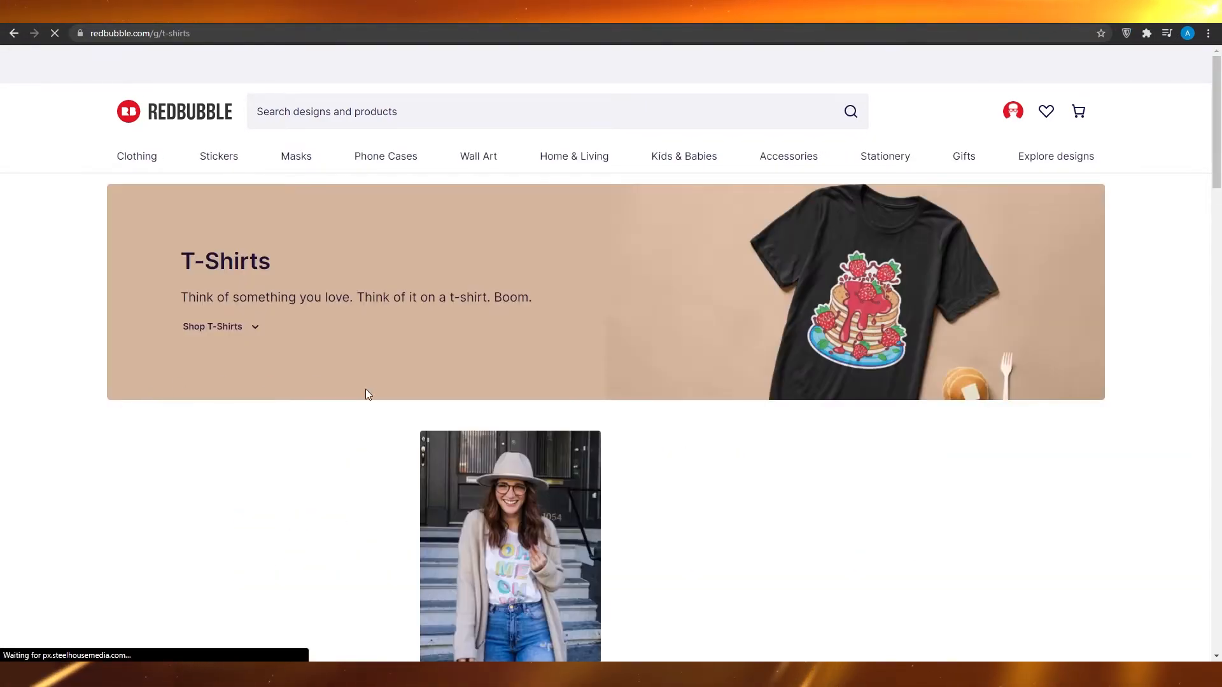
Step: Browse down to Best selling t-shirts, then return home via the Redbubble logo
scroll("down", 3)
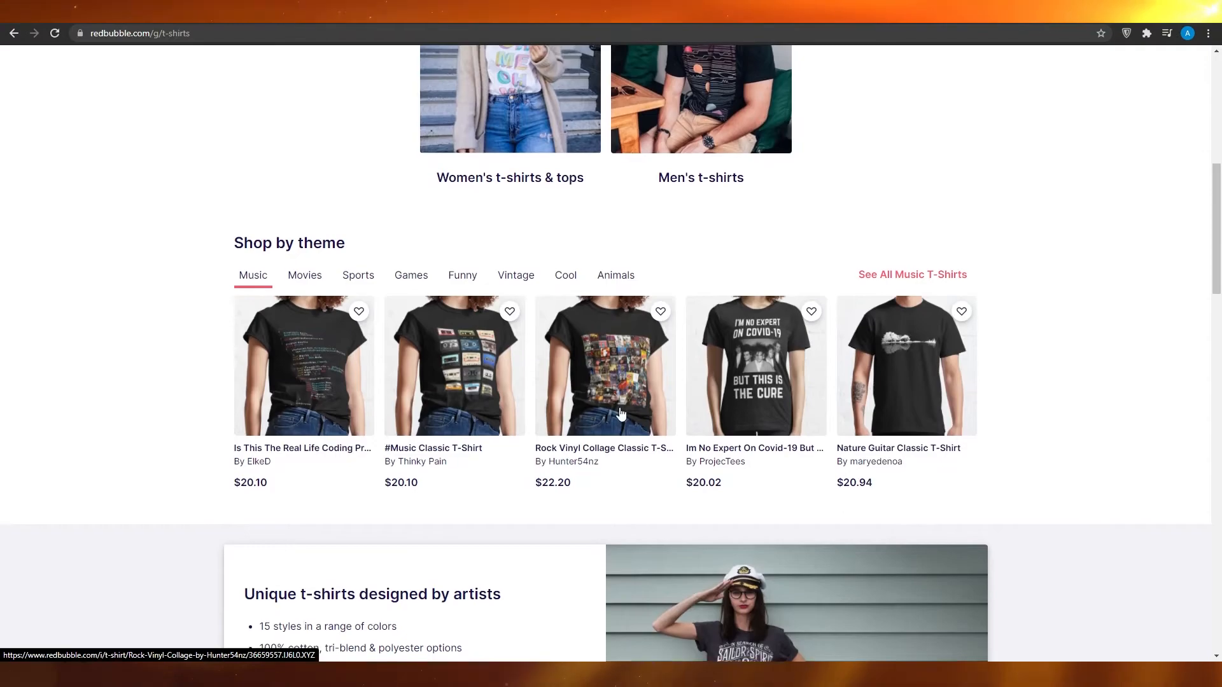
scroll("down", 3)
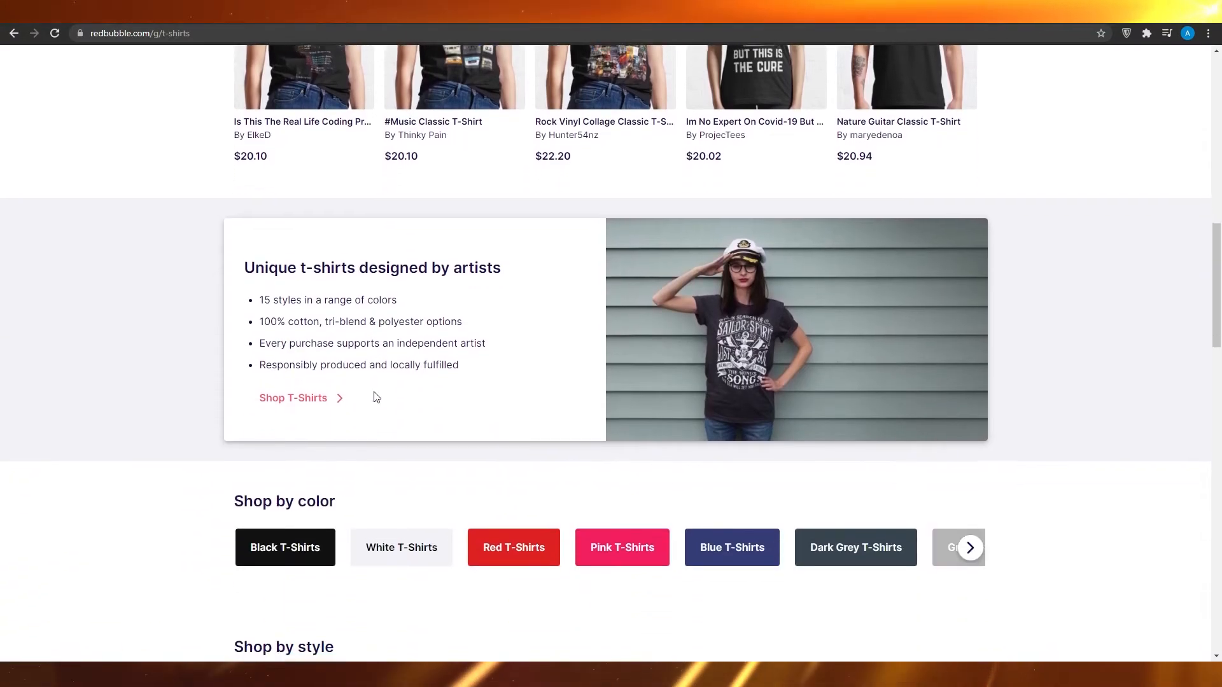
scroll("down", 3)
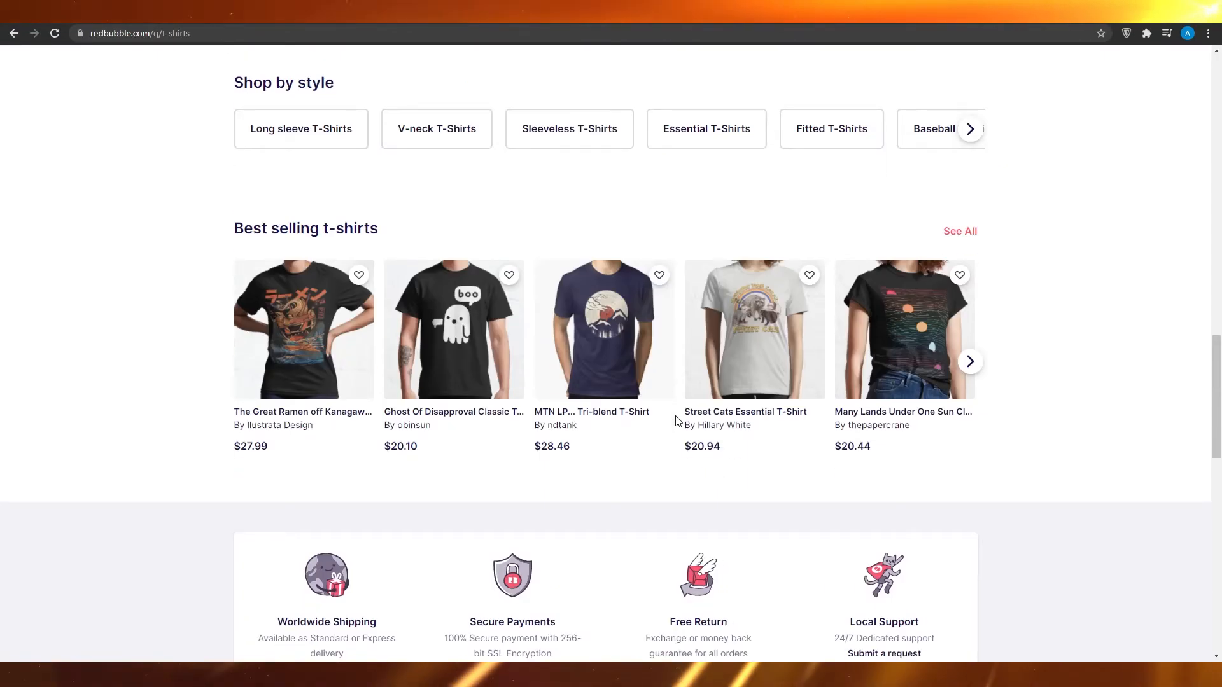
mouse_move(776, 383)
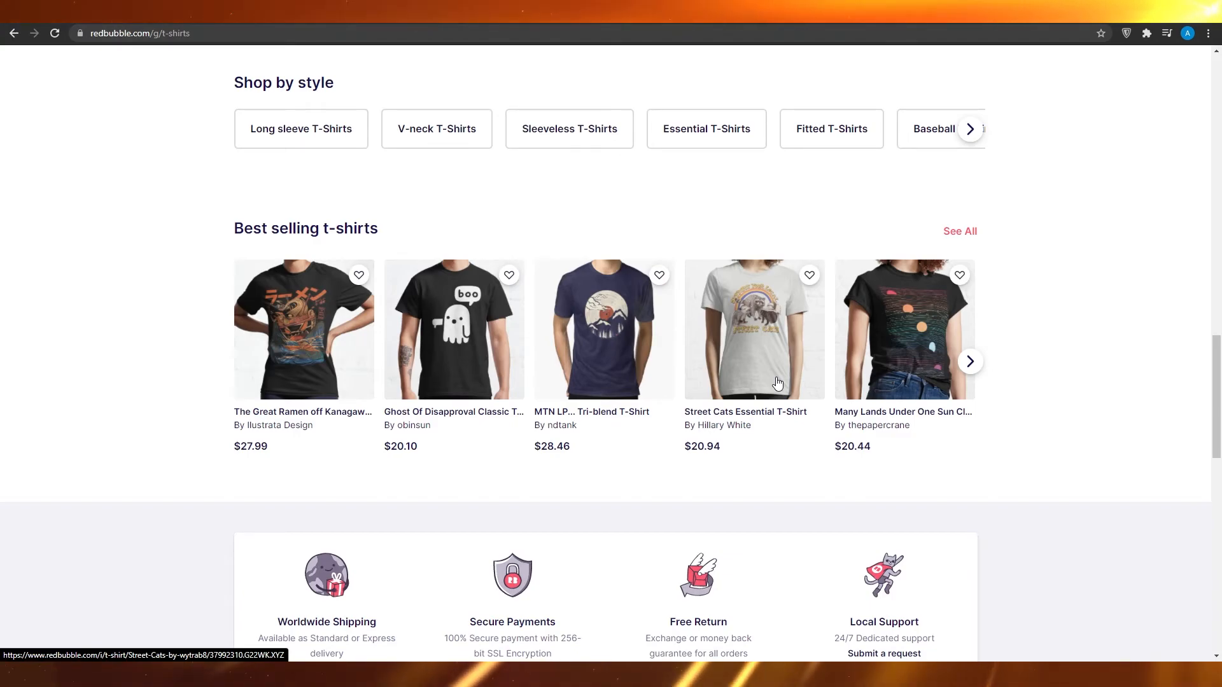
mouse_move(263, 438)
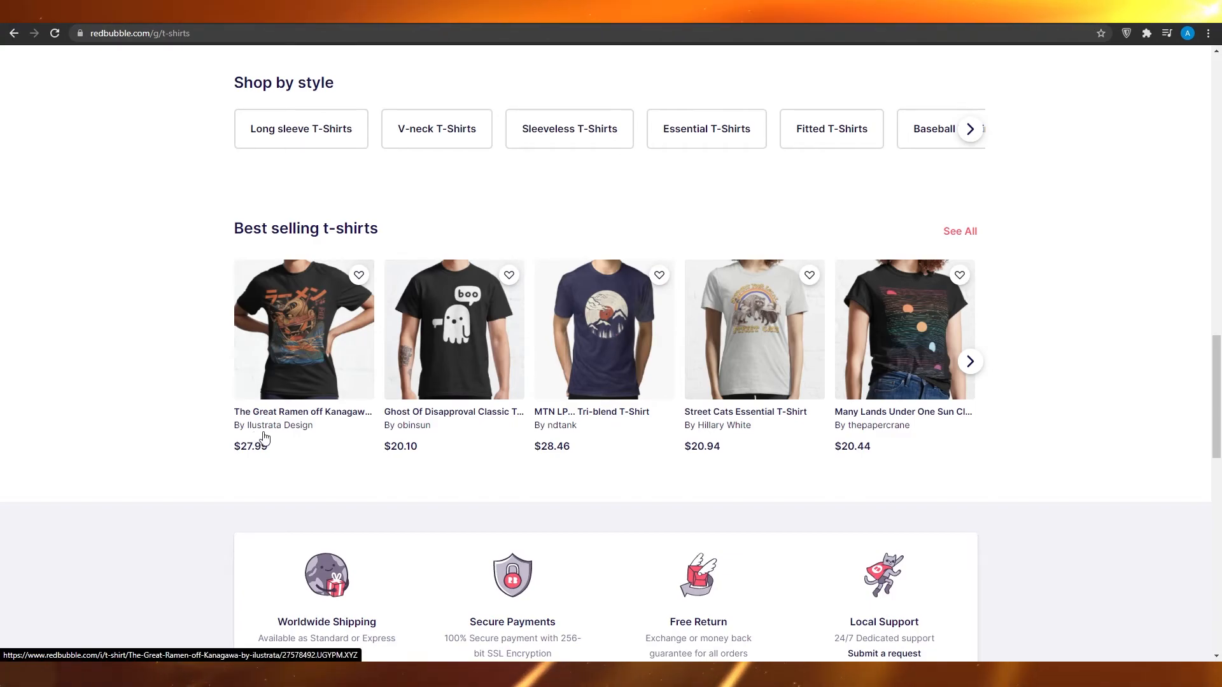
scroll("down", 3)
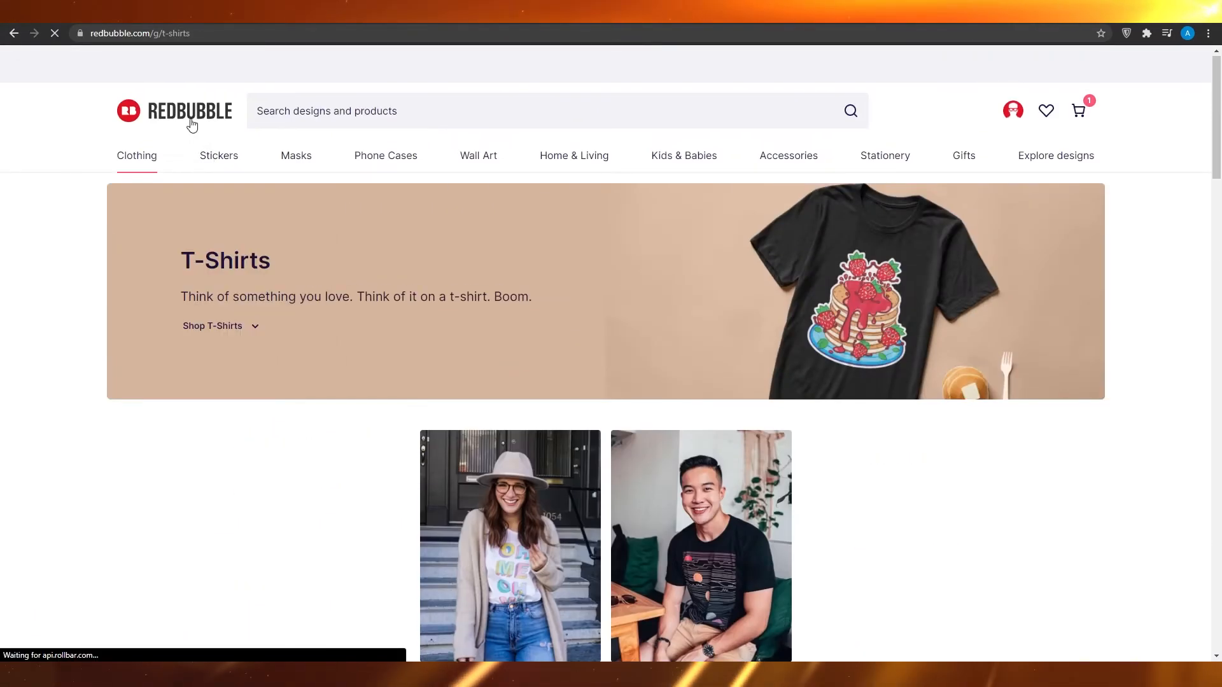
left_click(175, 111)
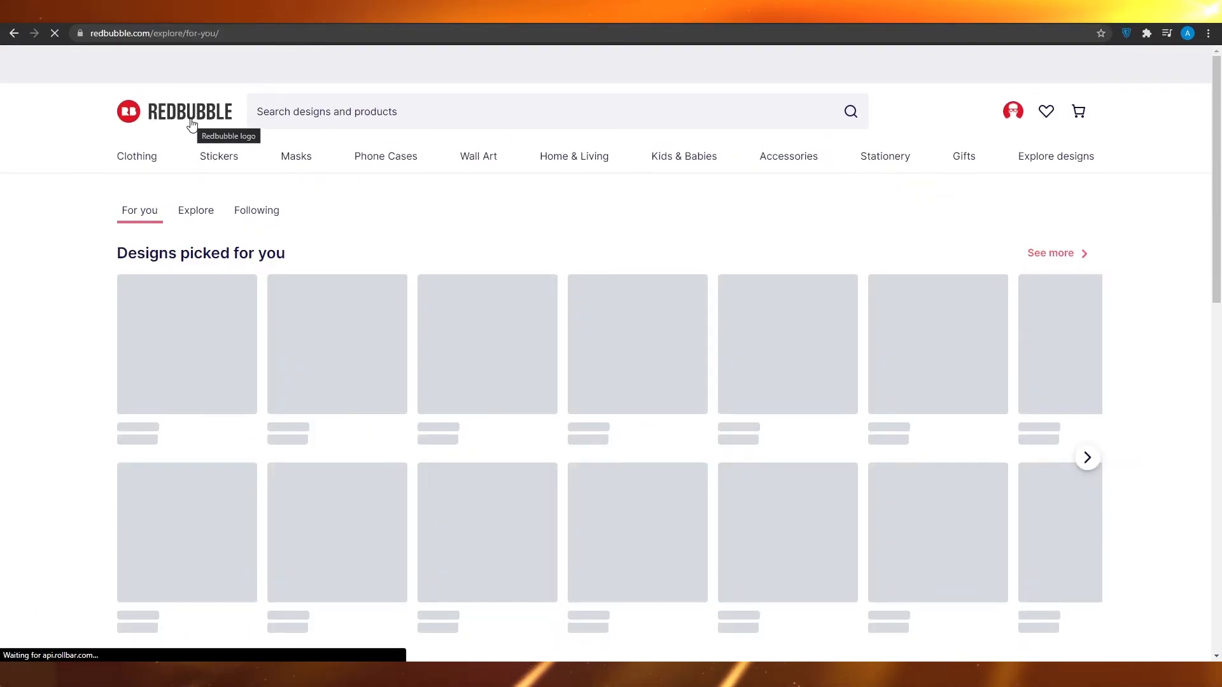